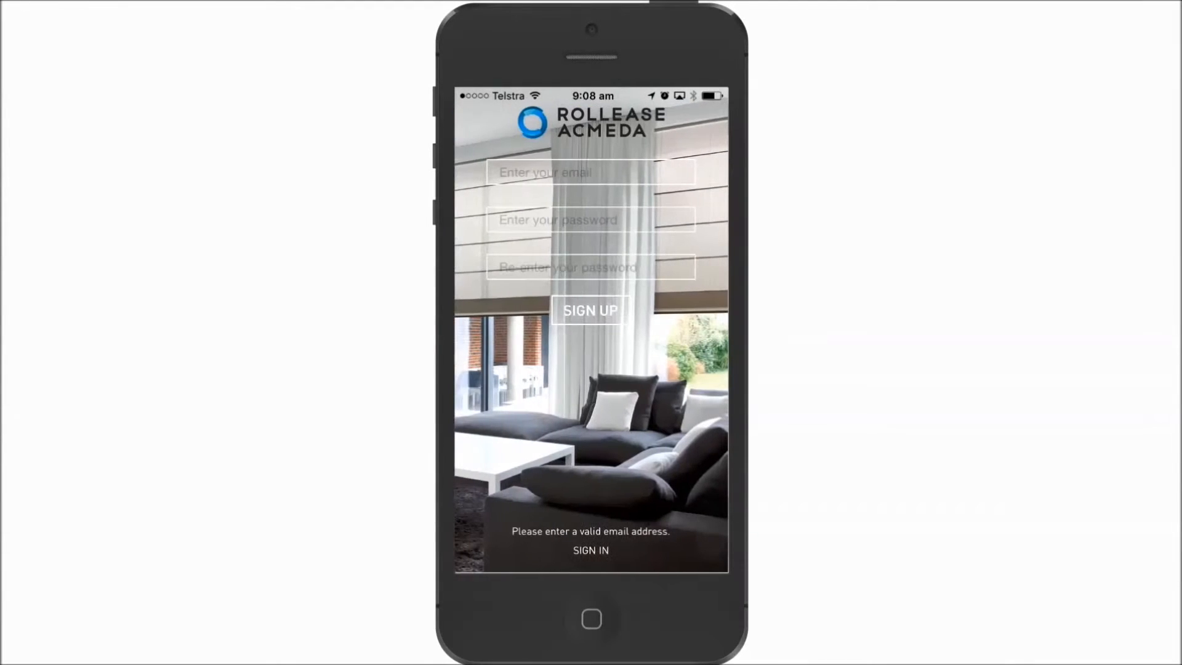
click(591, 172)
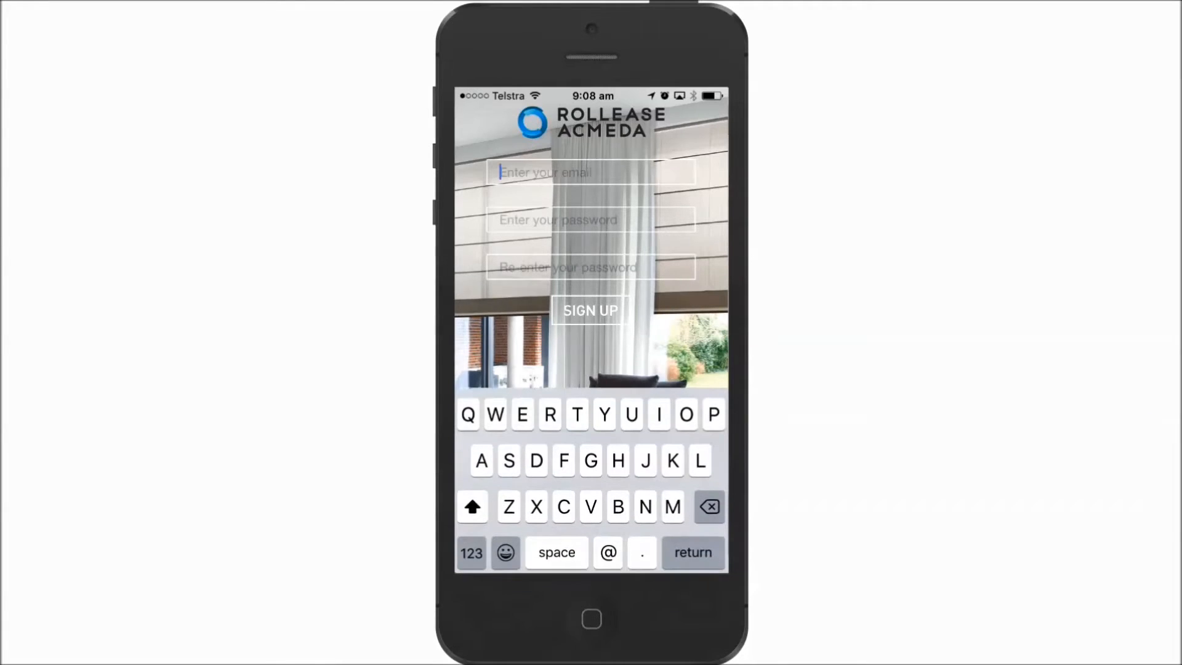
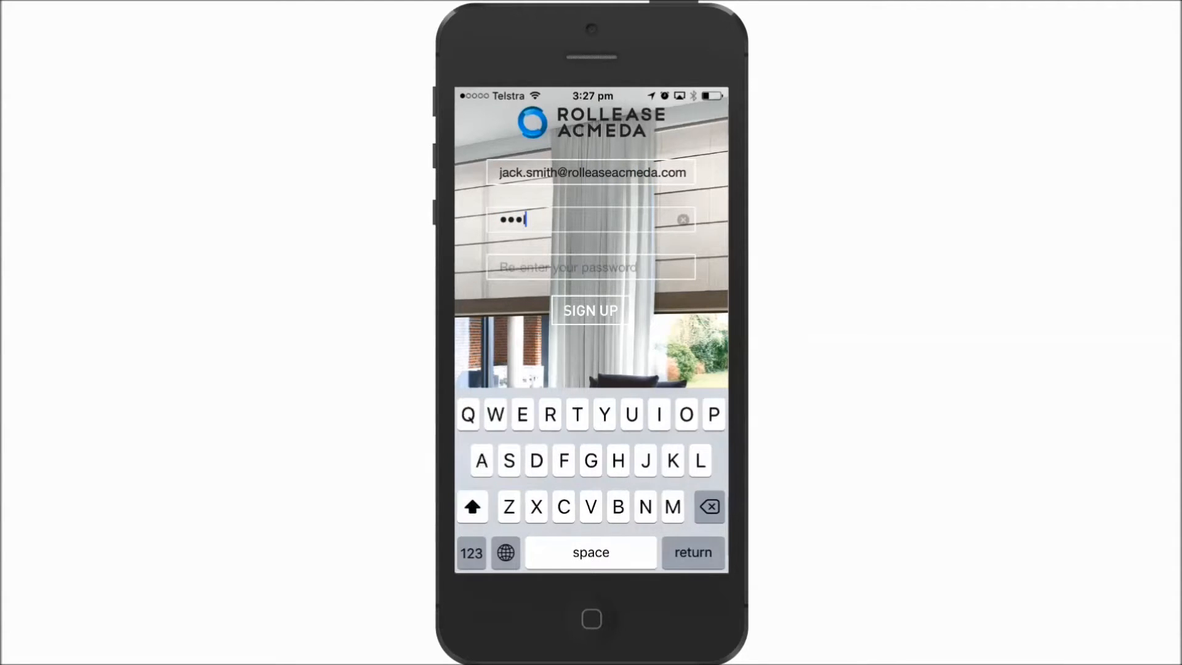
text(oo)
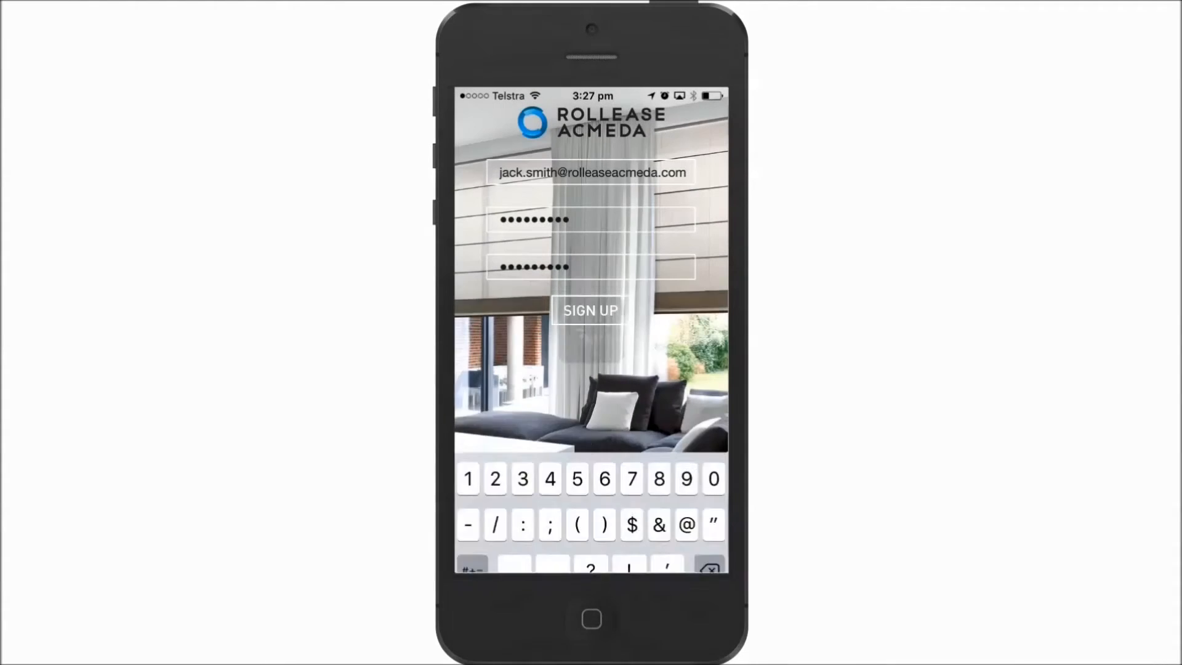
click(591, 310)
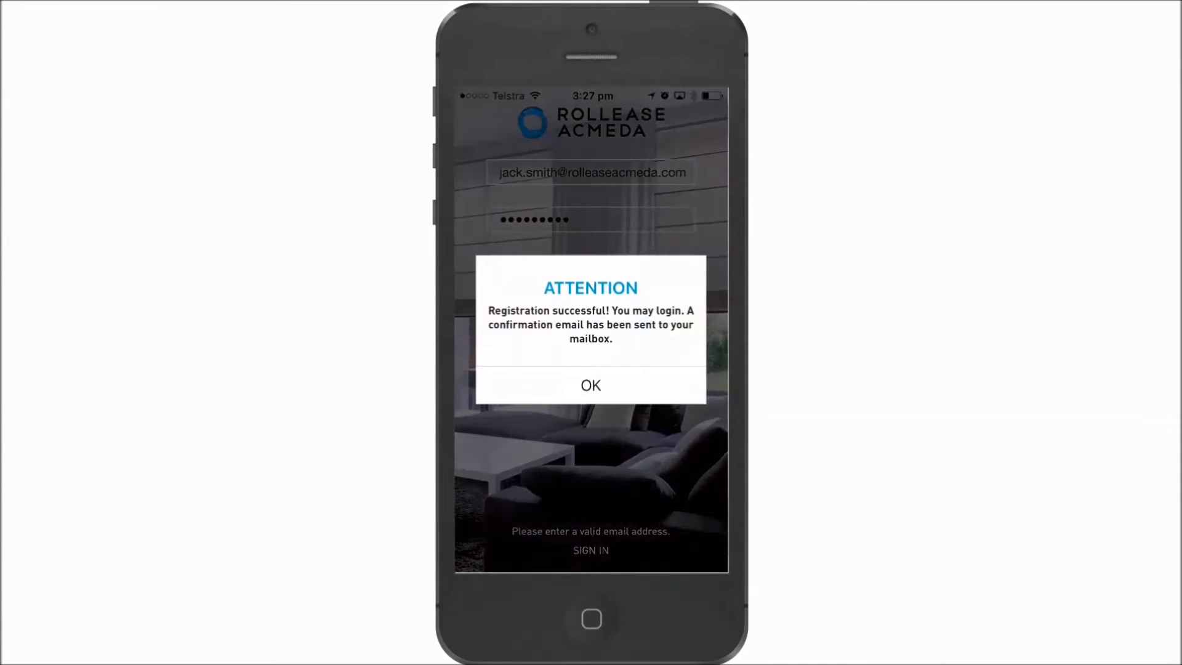
click(590, 384)
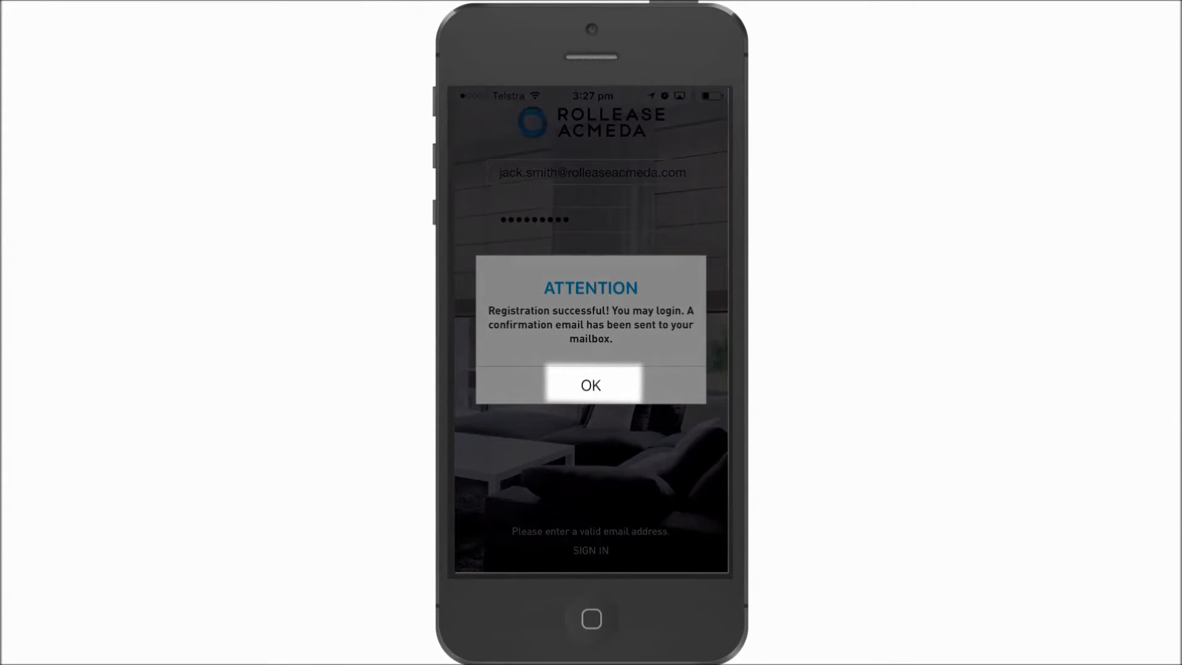
Step: Sign in as jack.smith@... with the new password, reaching the empty home screen
click(590, 384)
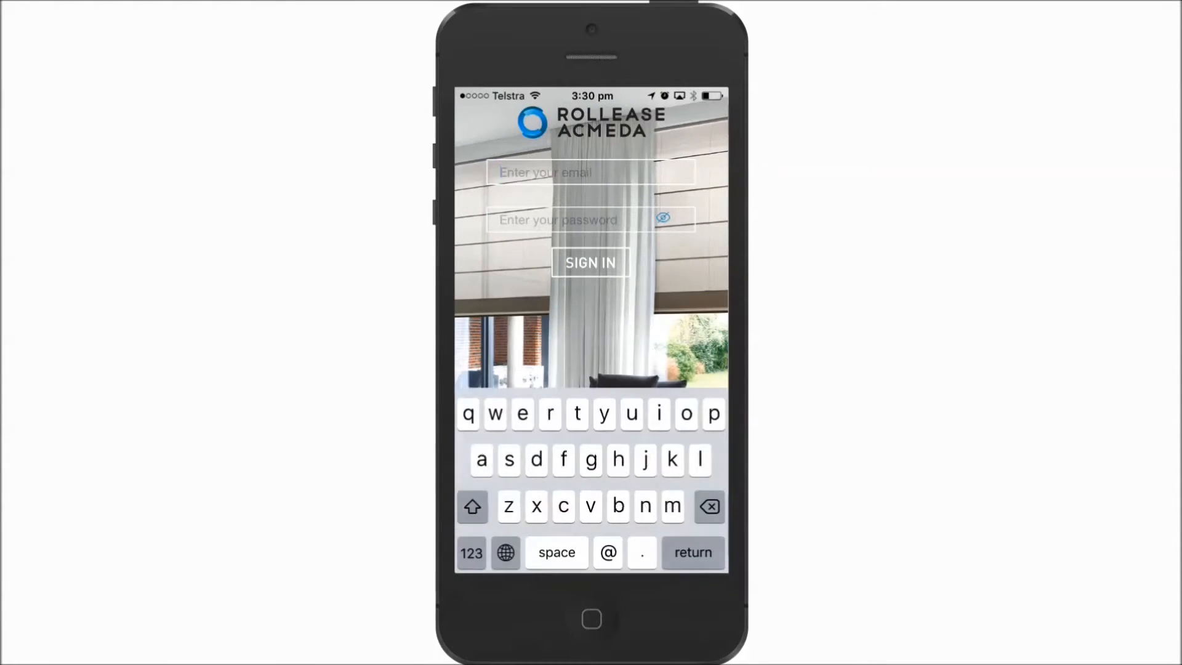
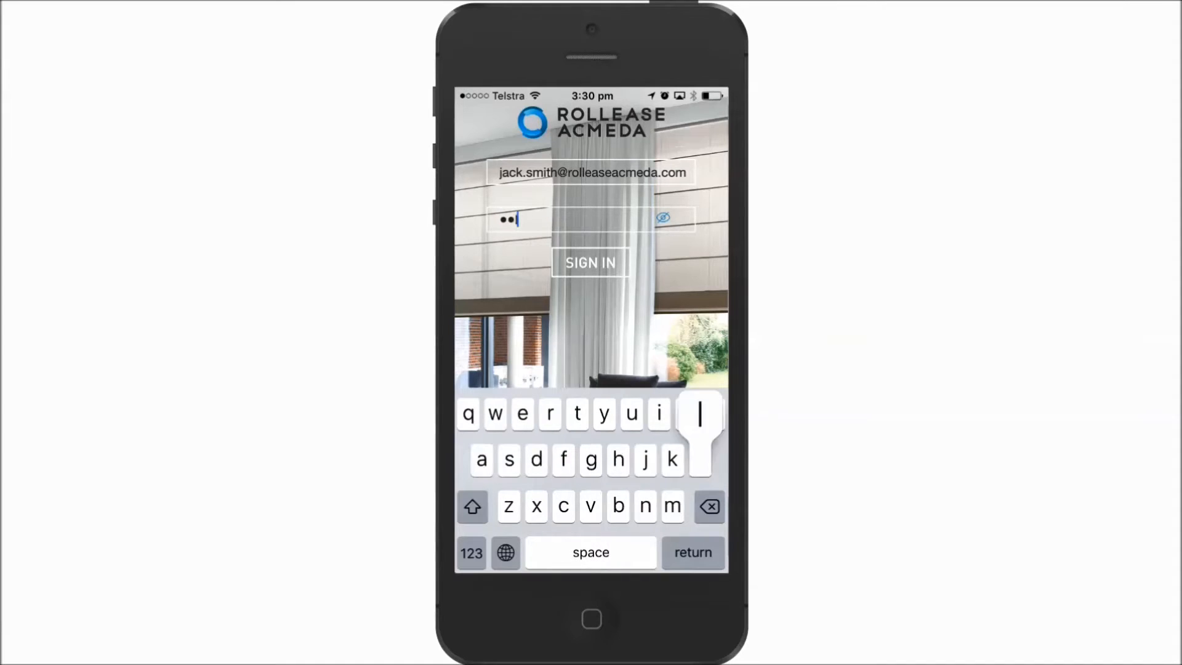
click(591, 263)
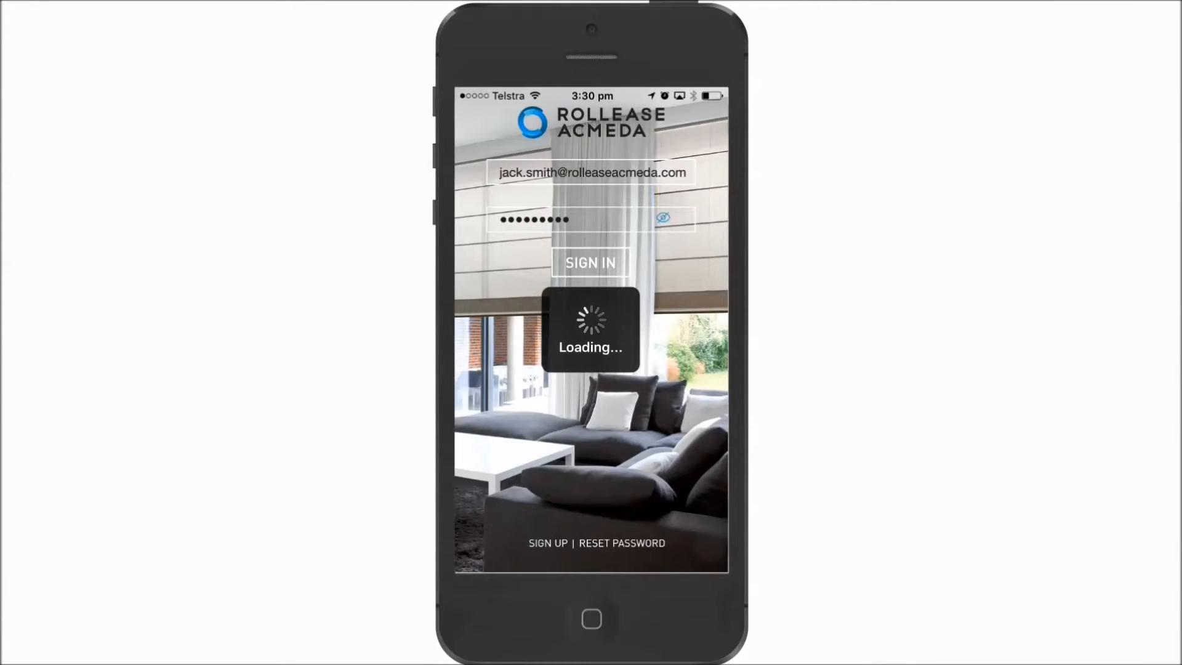
click(590, 262)
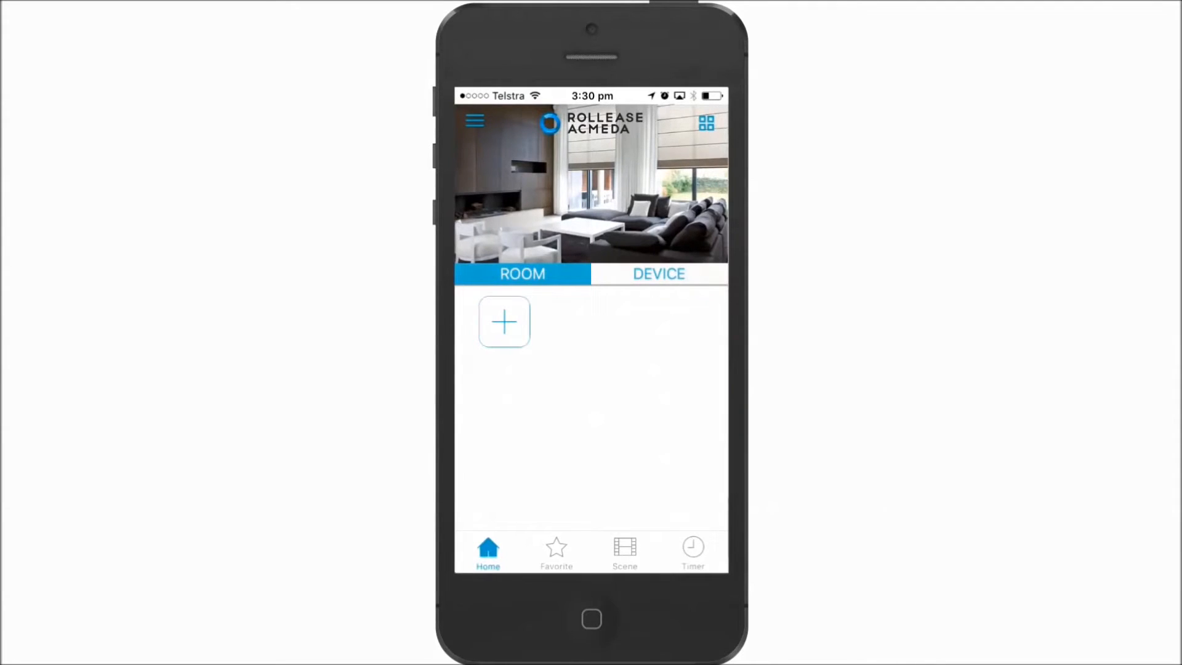
click(475, 120)
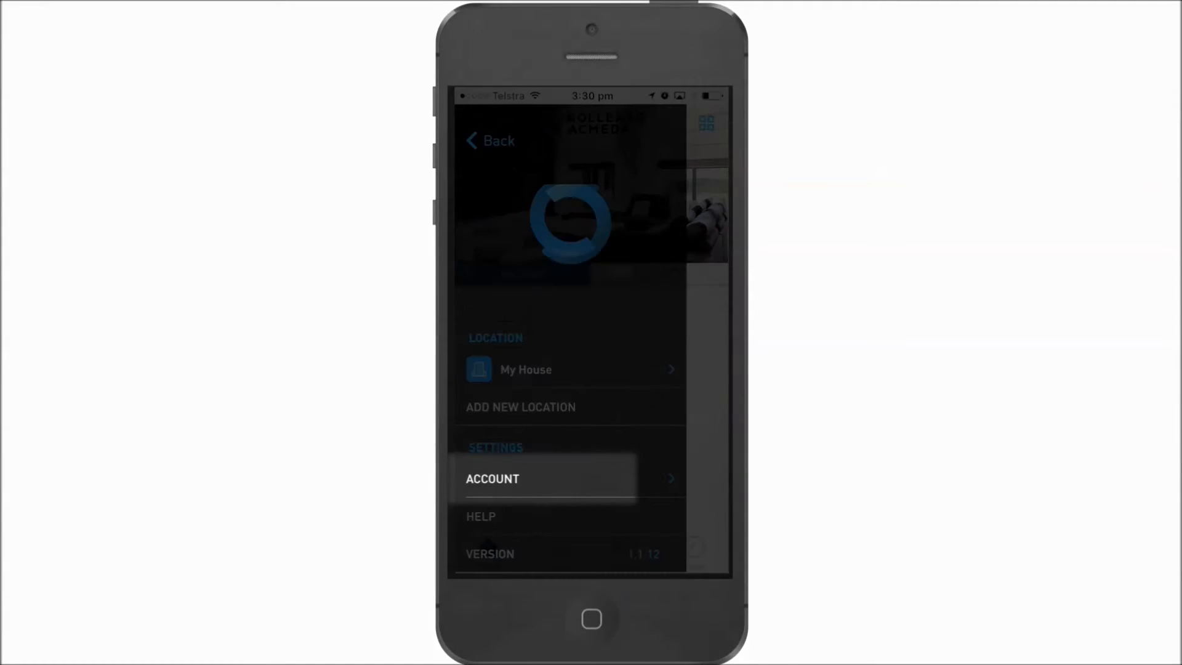
click(492, 479)
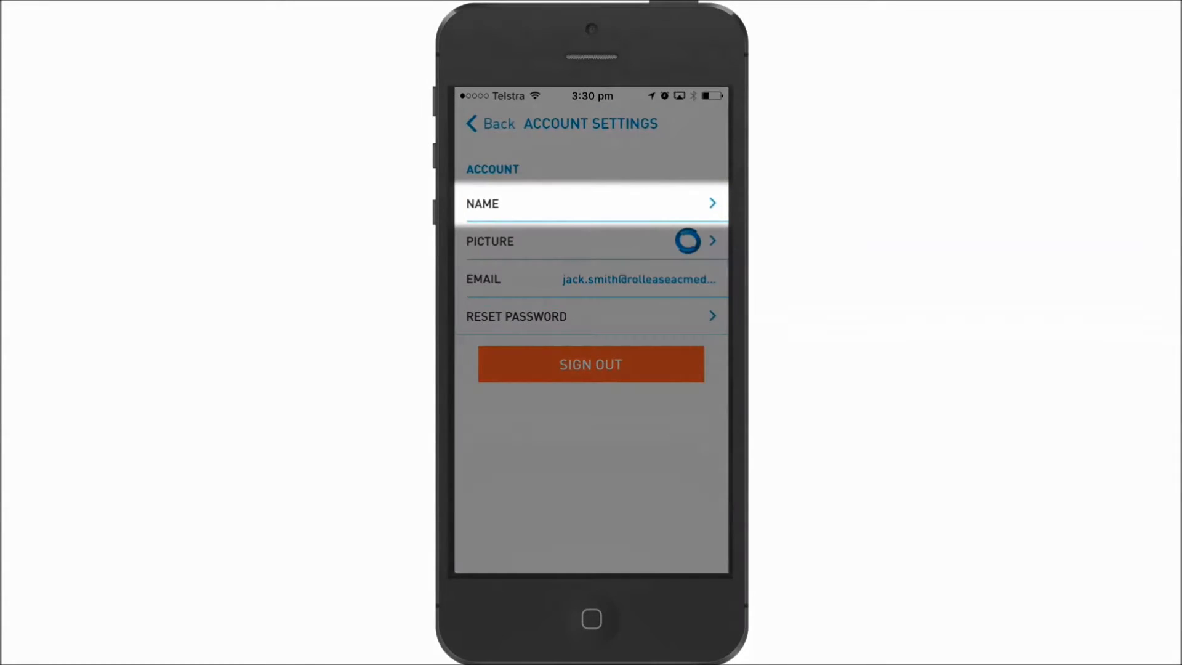
click(590, 204)
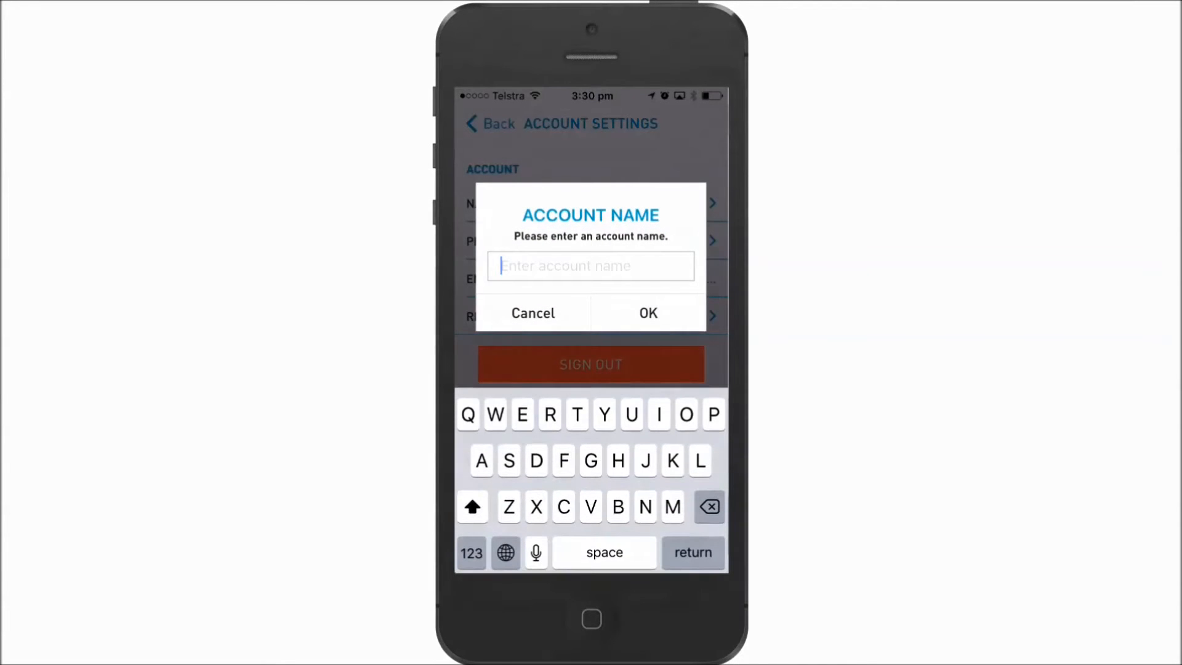
text(J)
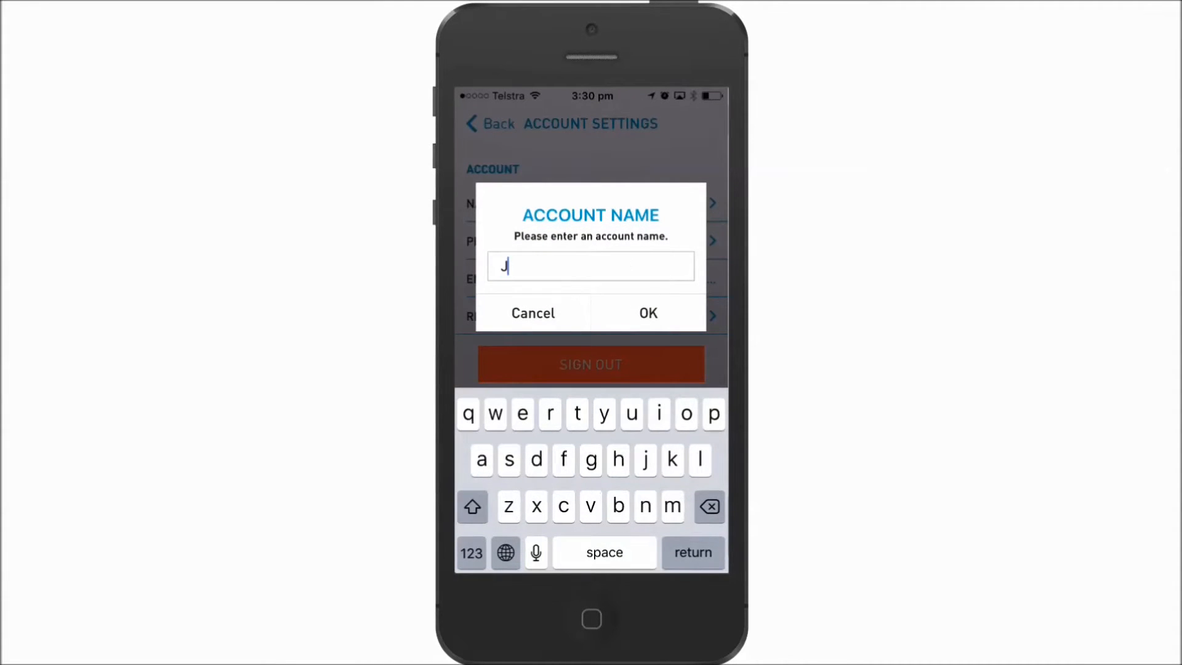
text(ack)
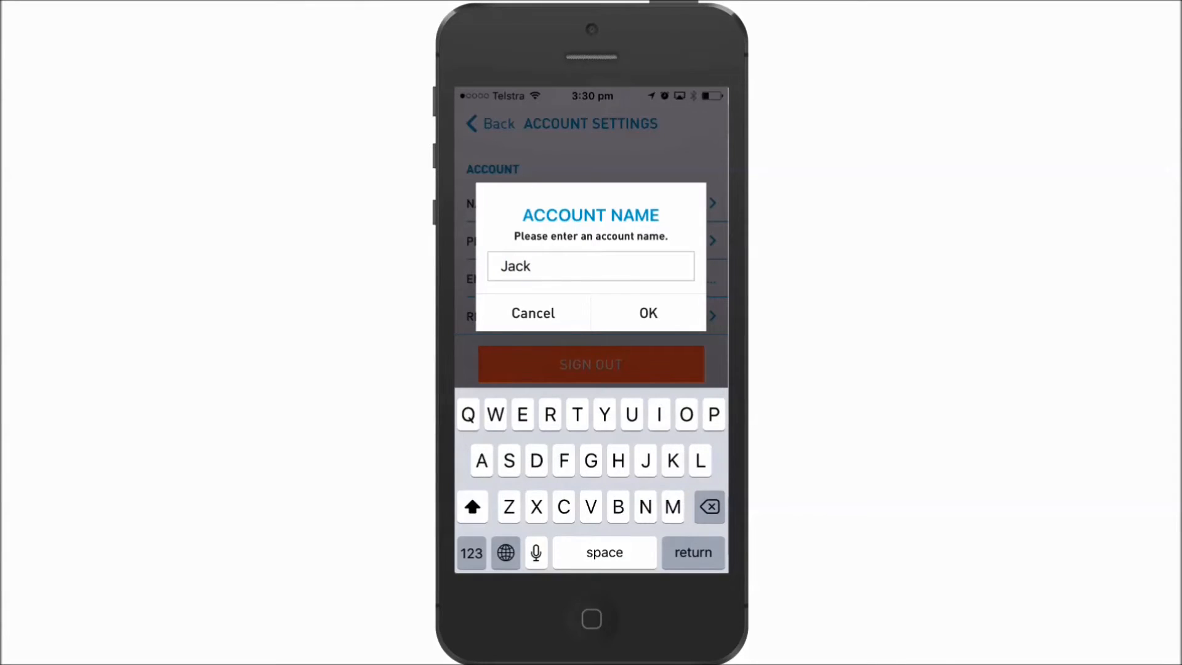
text(Smith)
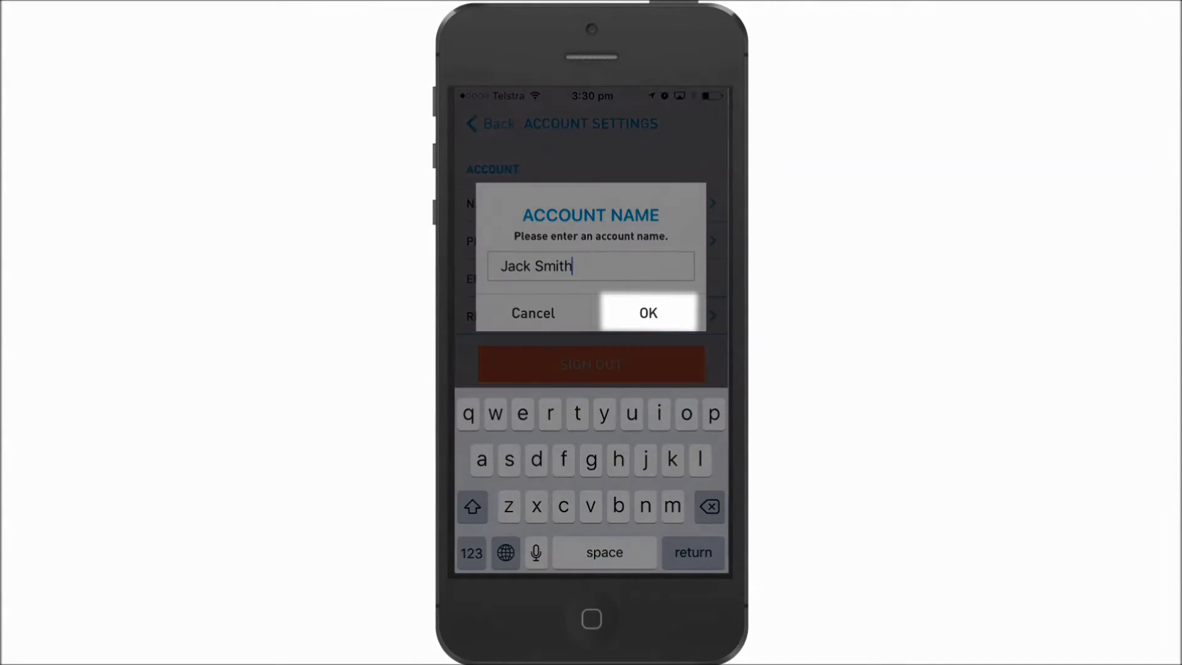
click(647, 312)
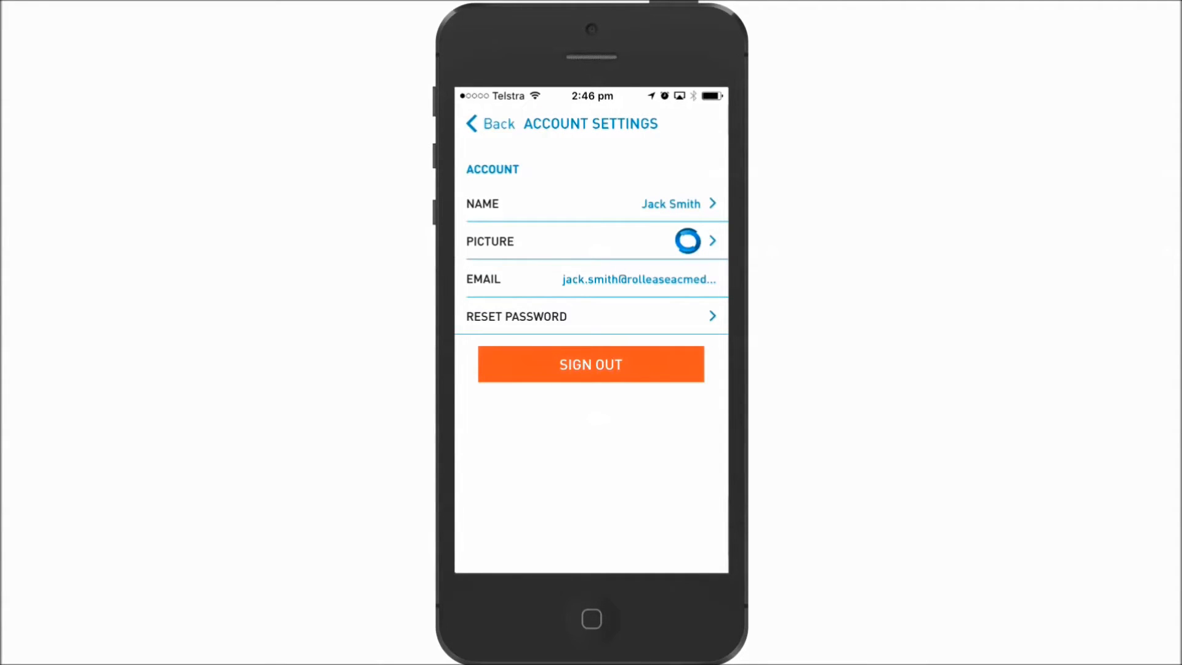
click(591, 241)
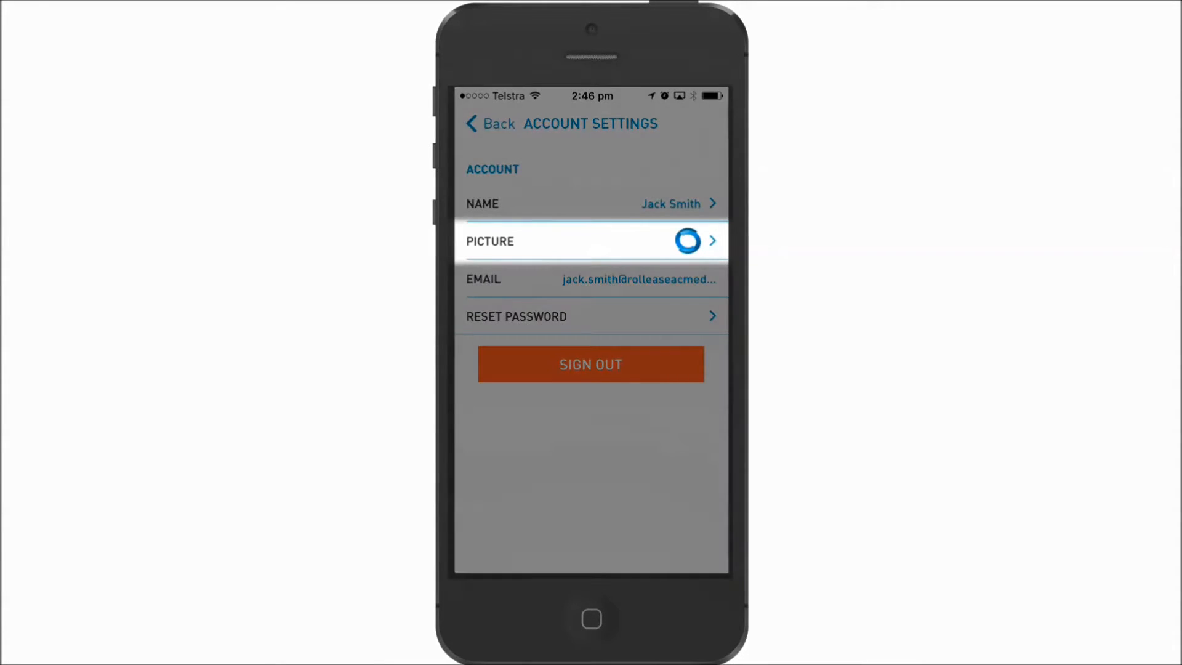
click(590, 241)
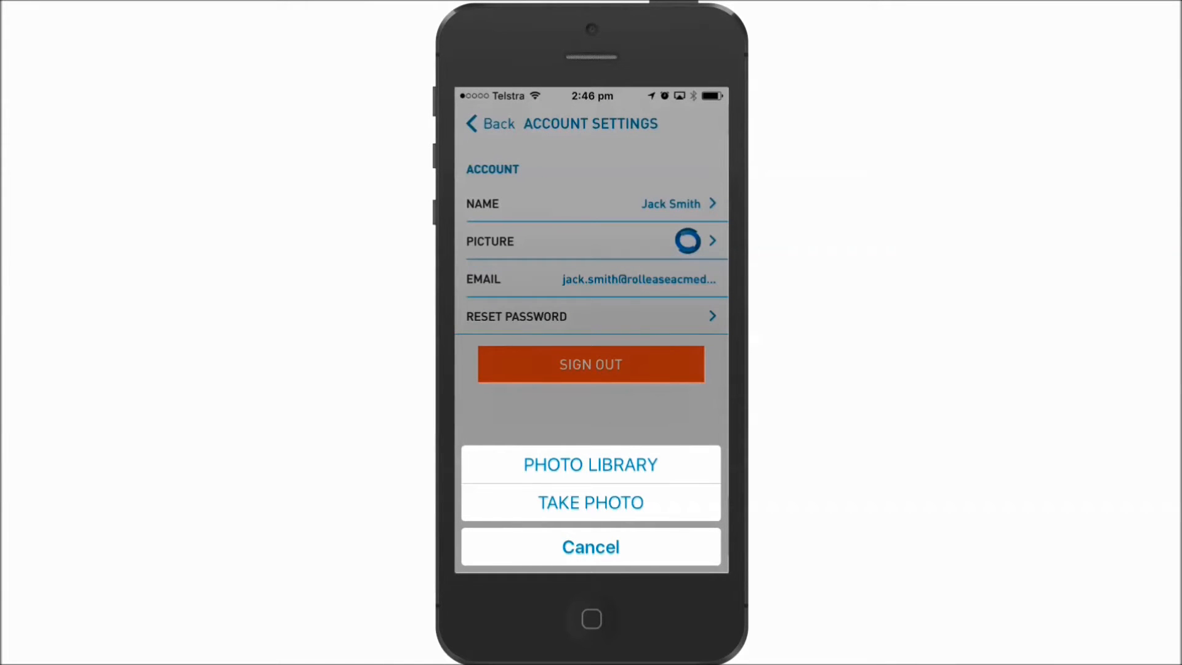
click(590, 465)
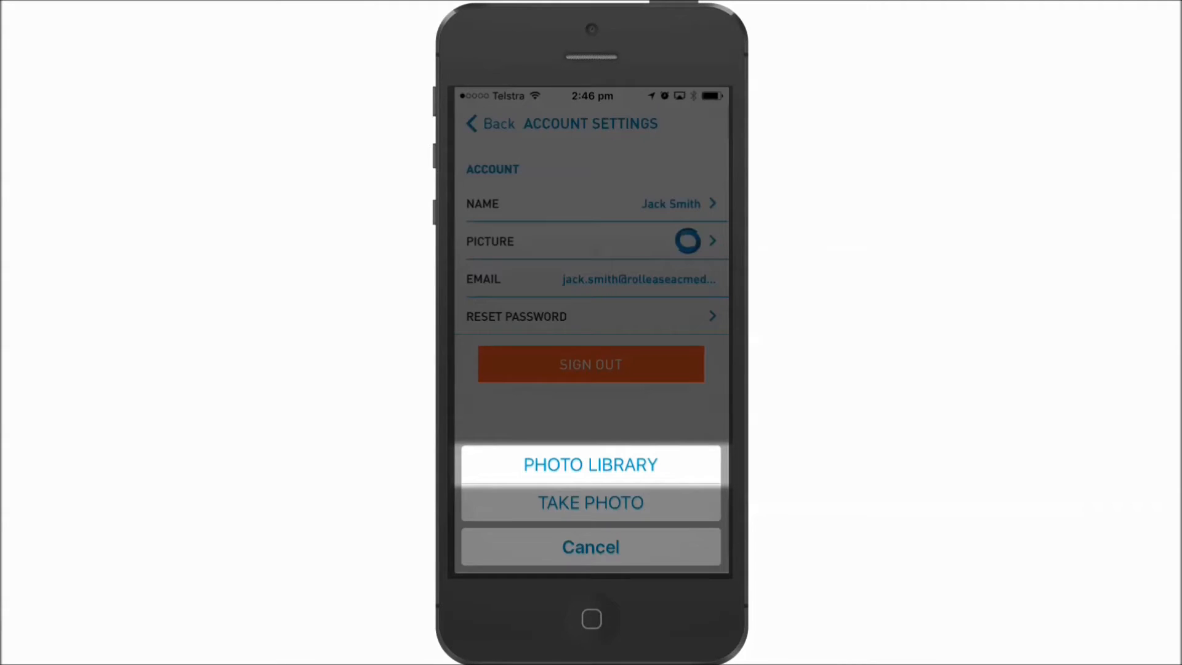
click(590, 464)
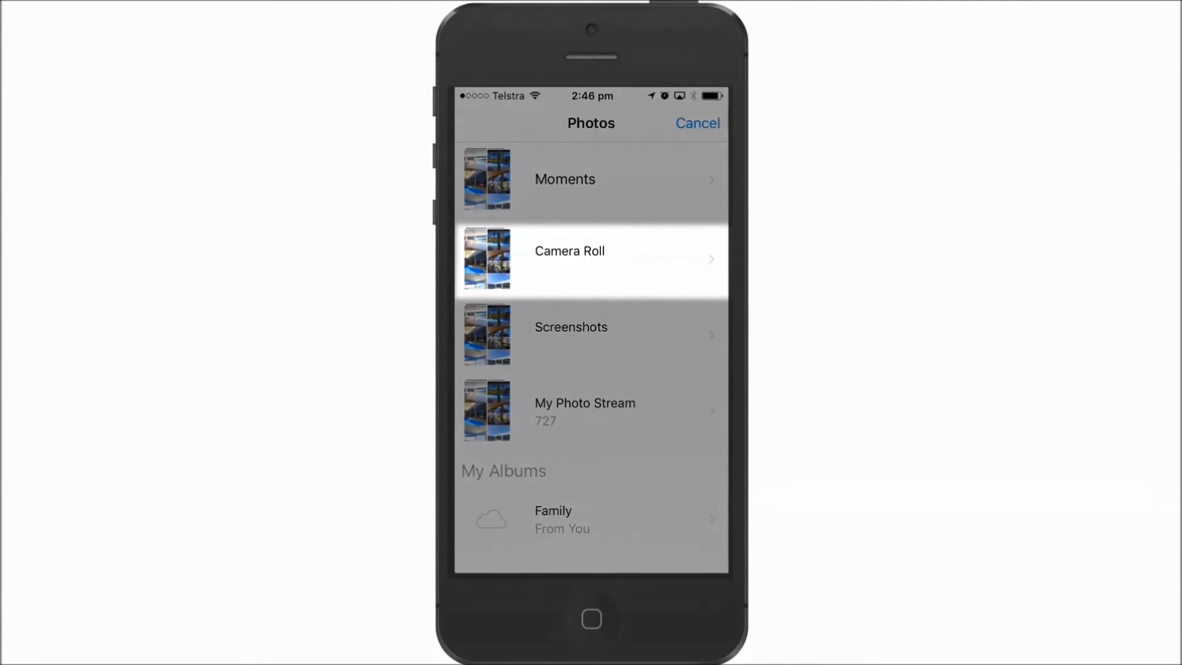
click(591, 260)
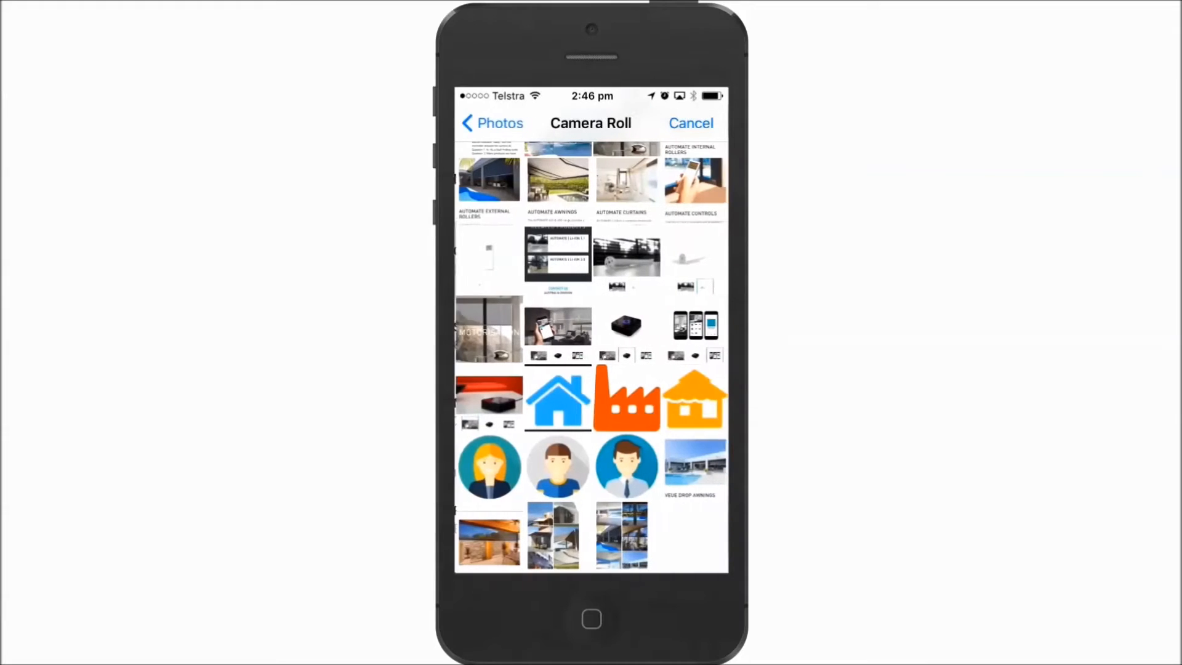
click(557, 466)
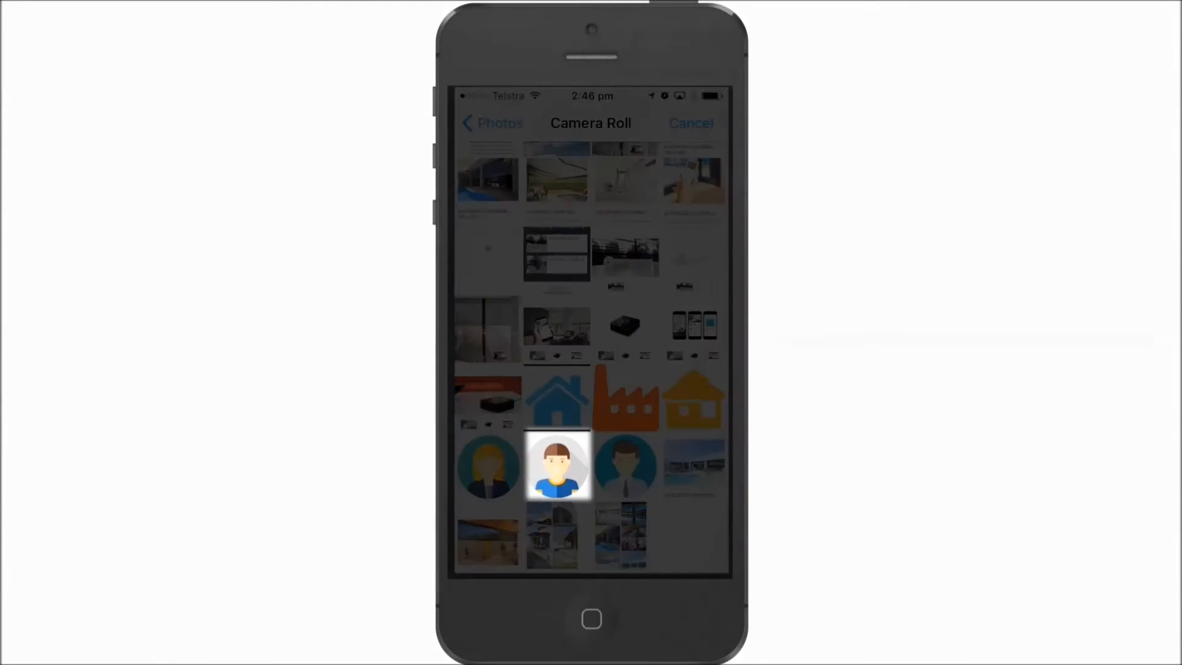
click(557, 466)
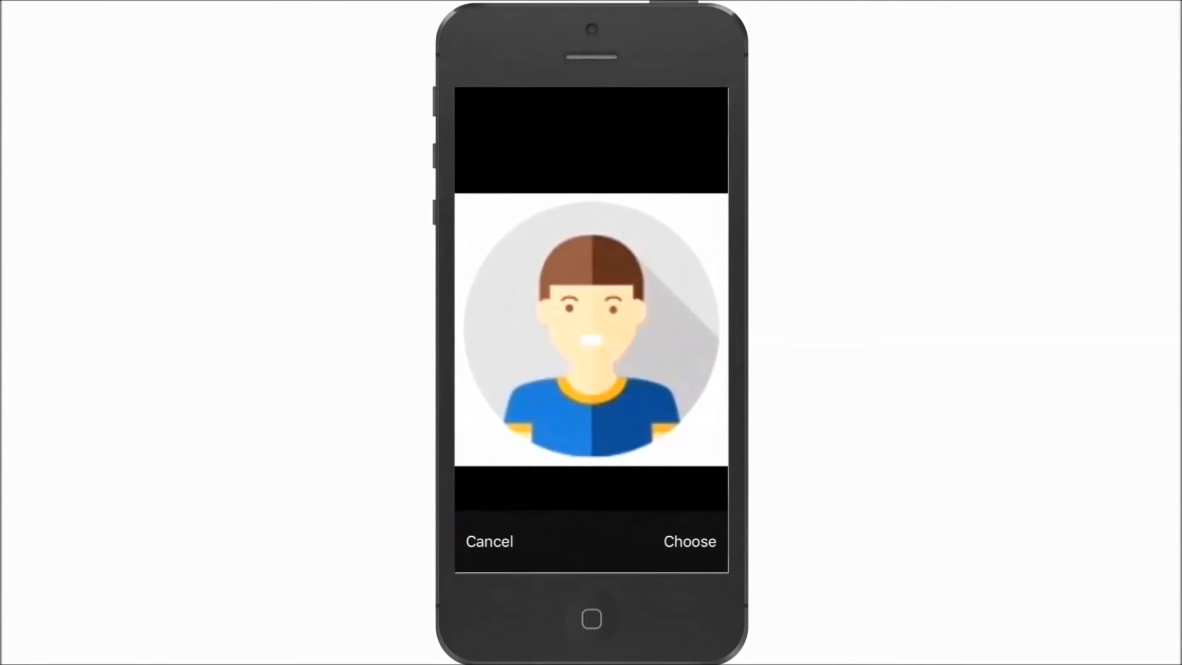
click(688, 542)
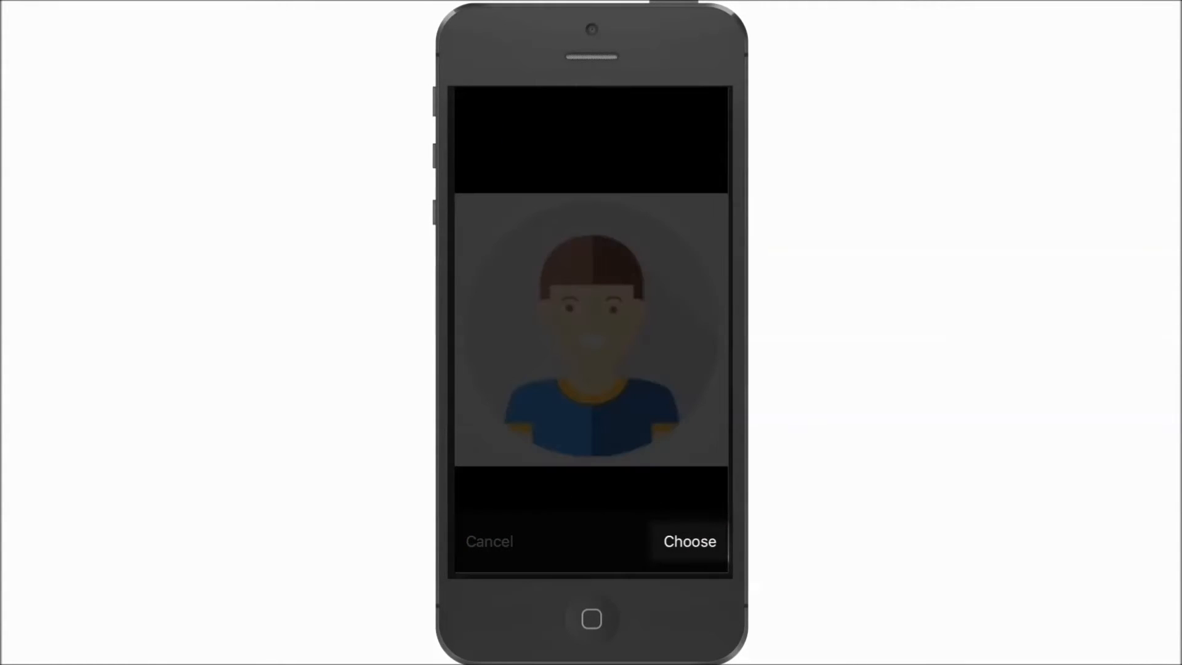
click(687, 541)
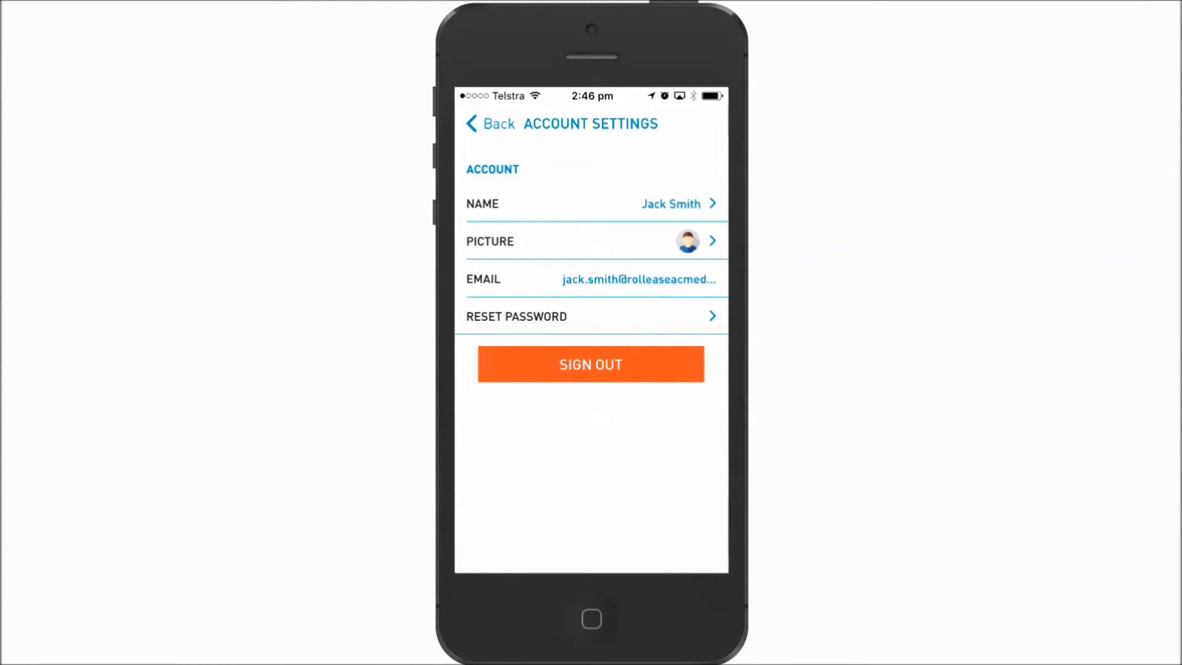
click(590, 364)
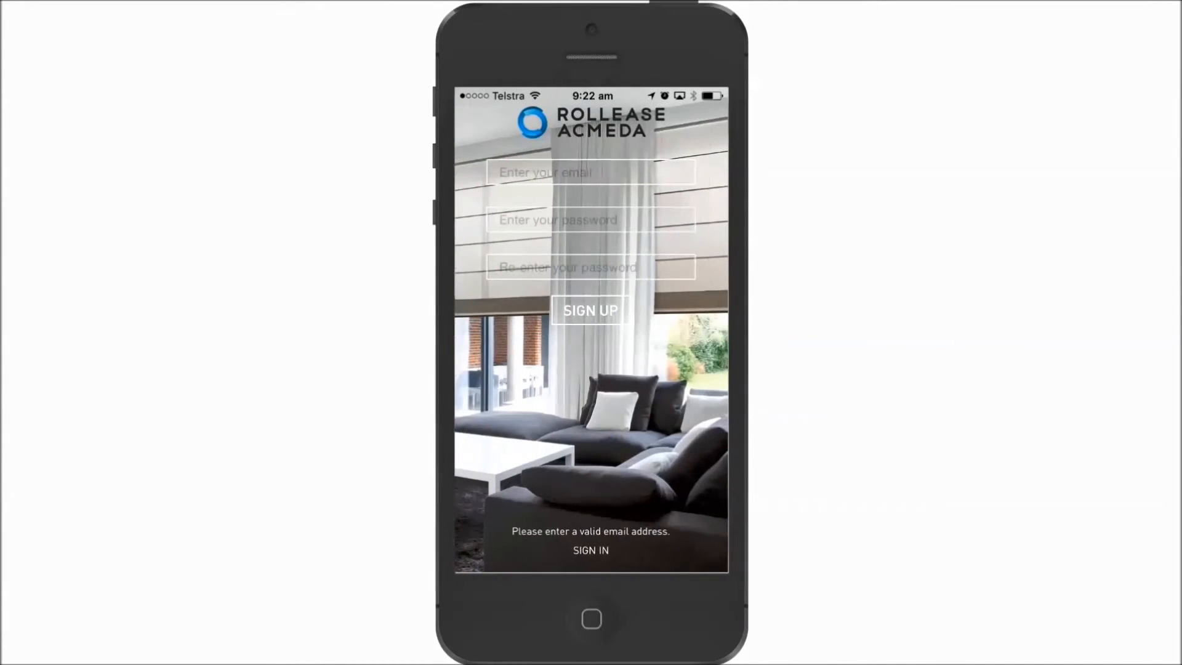
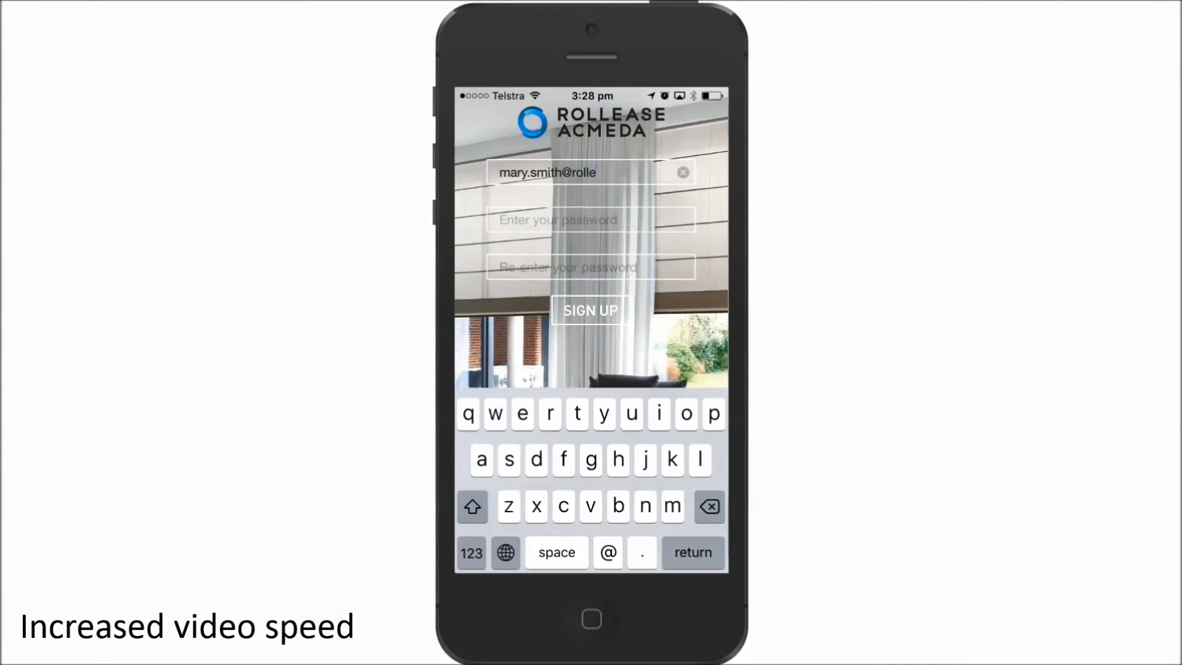
click(590, 310)
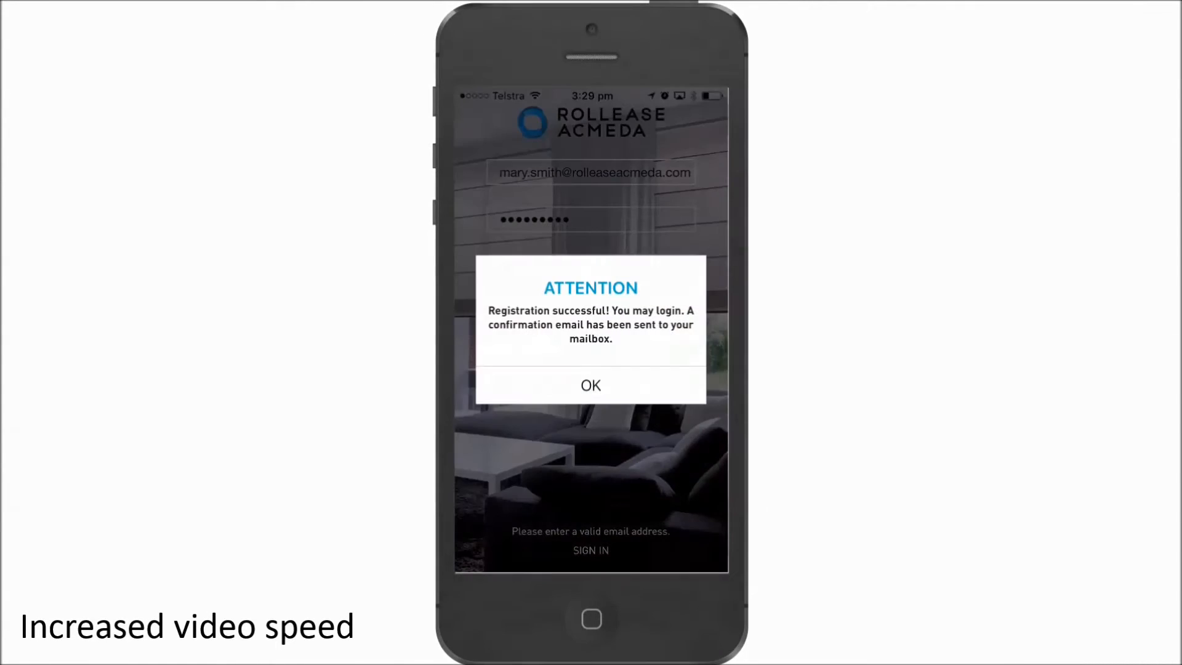
click(590, 386)
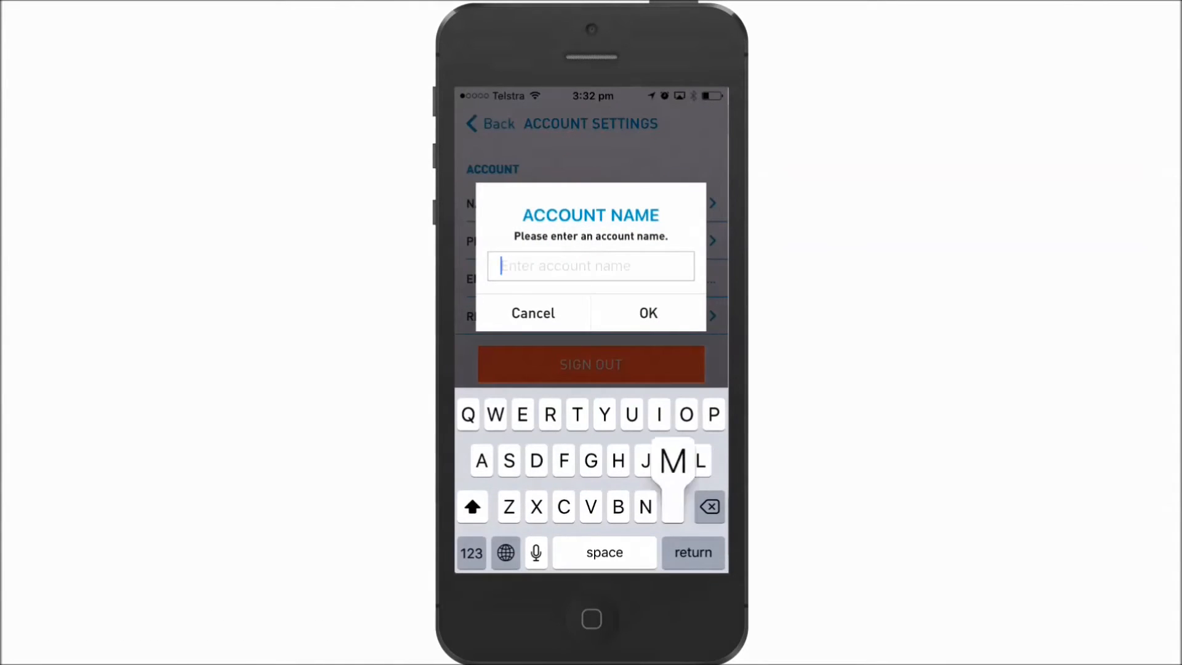
Step: Set the second account's name to 'Mary Smith'
text(Mary Smith)
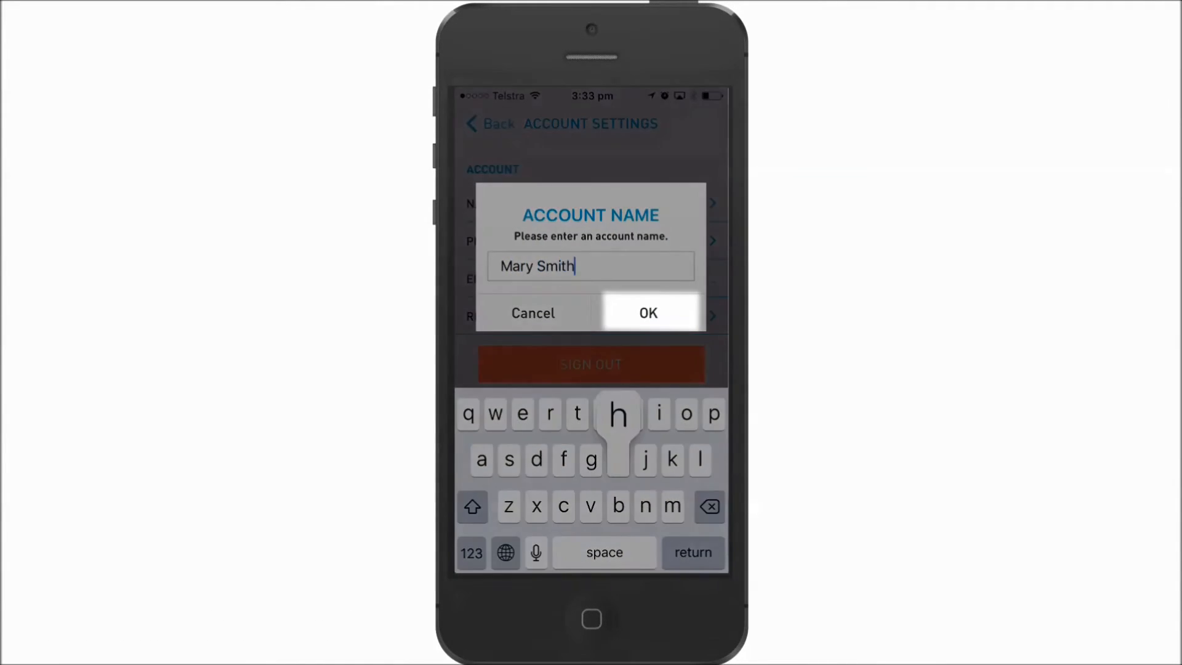
click(647, 313)
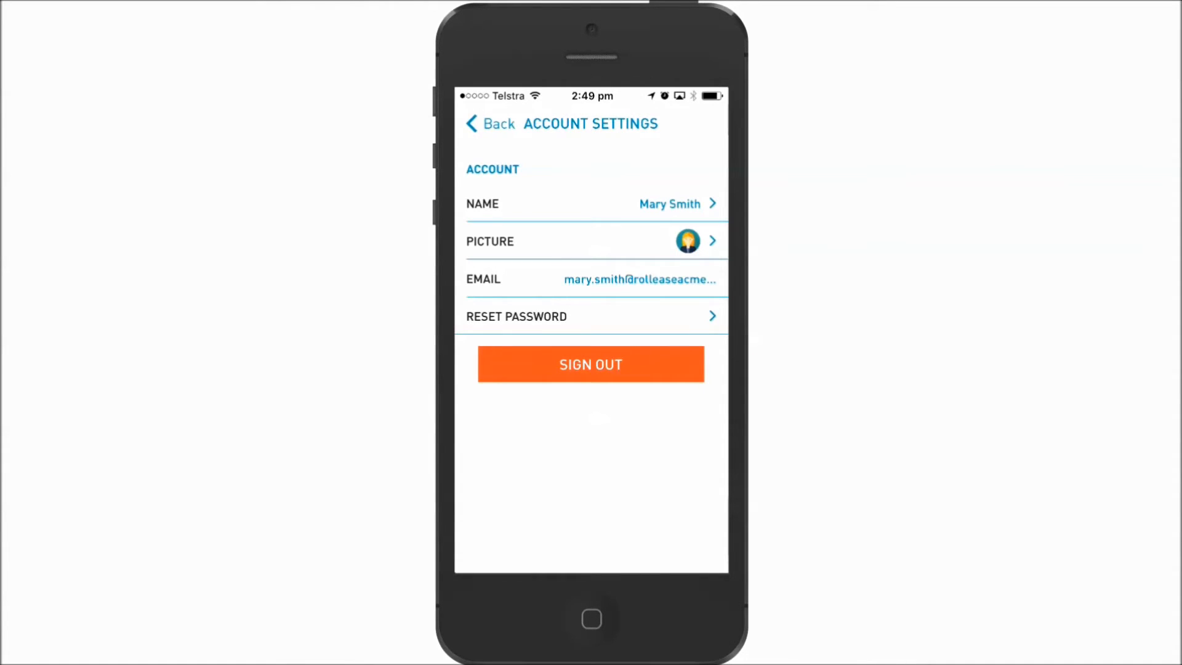
Step: Sign out of Mary Smith and sign in to the main account john.sm..., showing Kitchen and Living Room
click(591, 364)
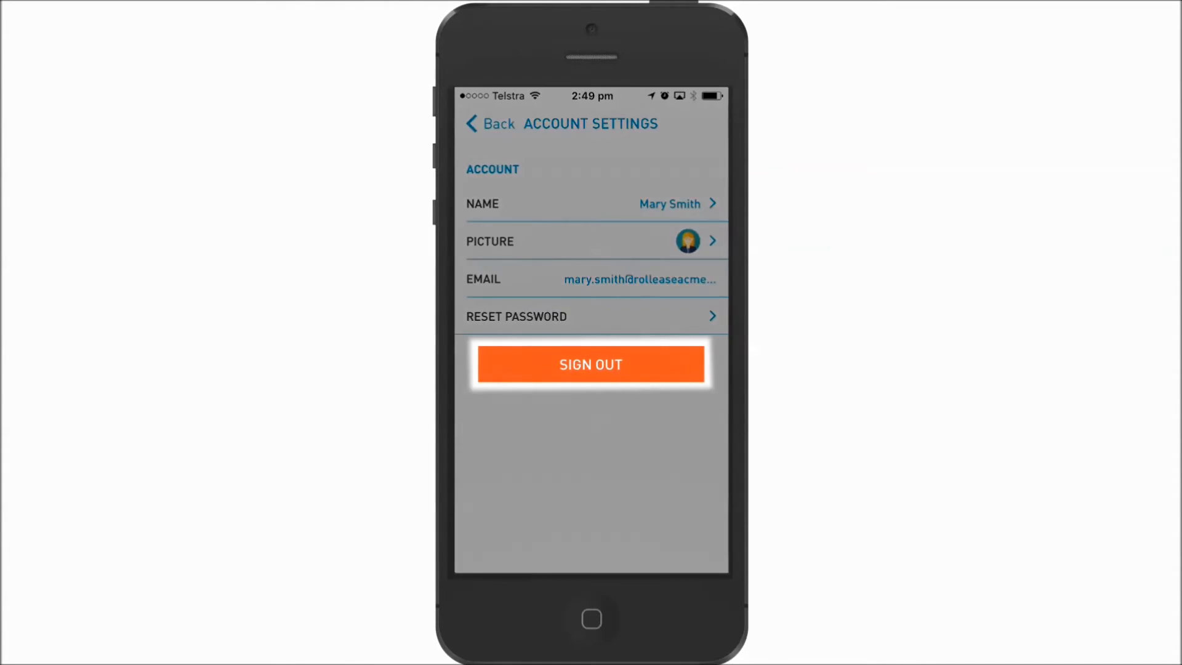
click(590, 364)
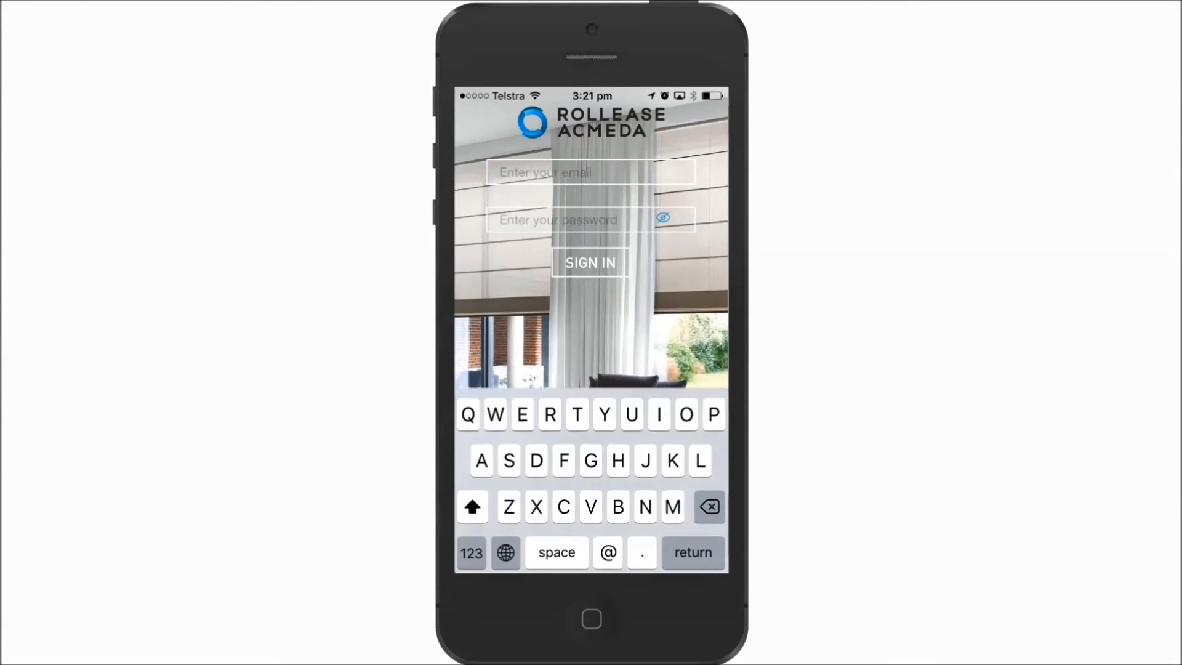
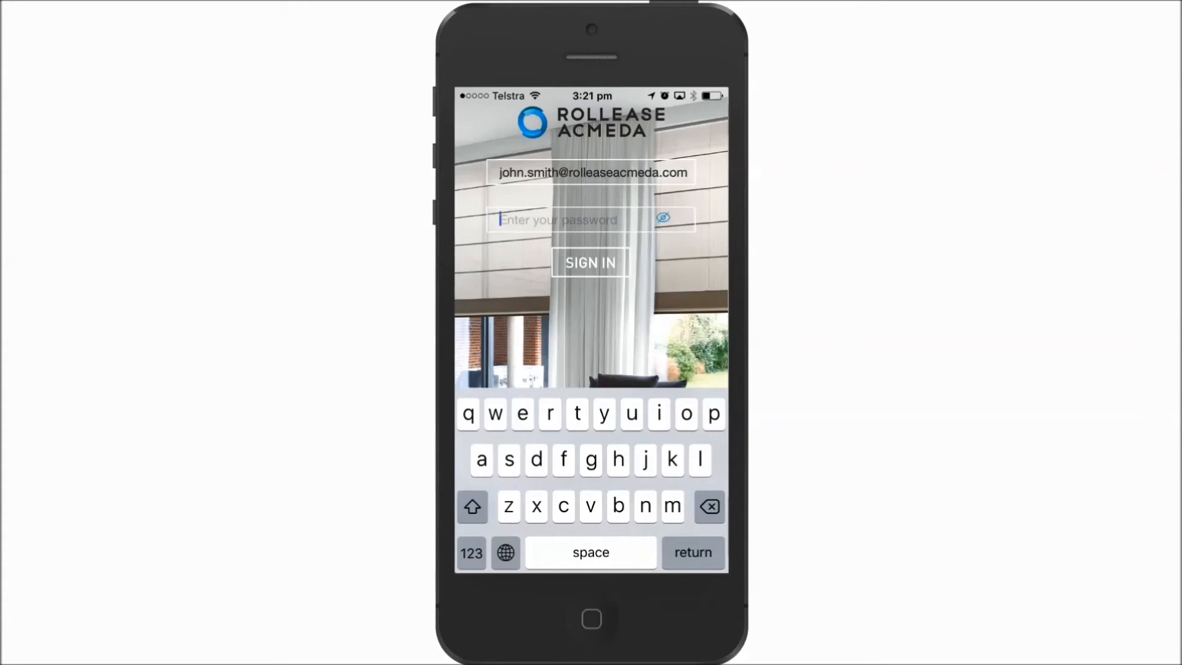
click(590, 263)
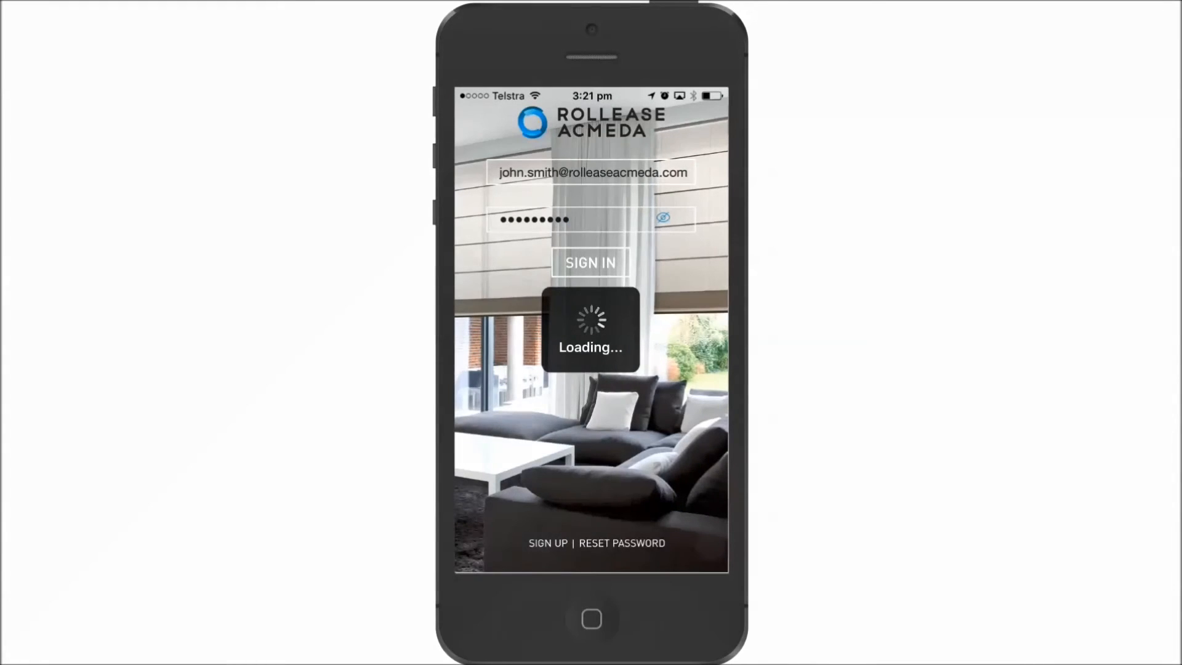
click(591, 262)
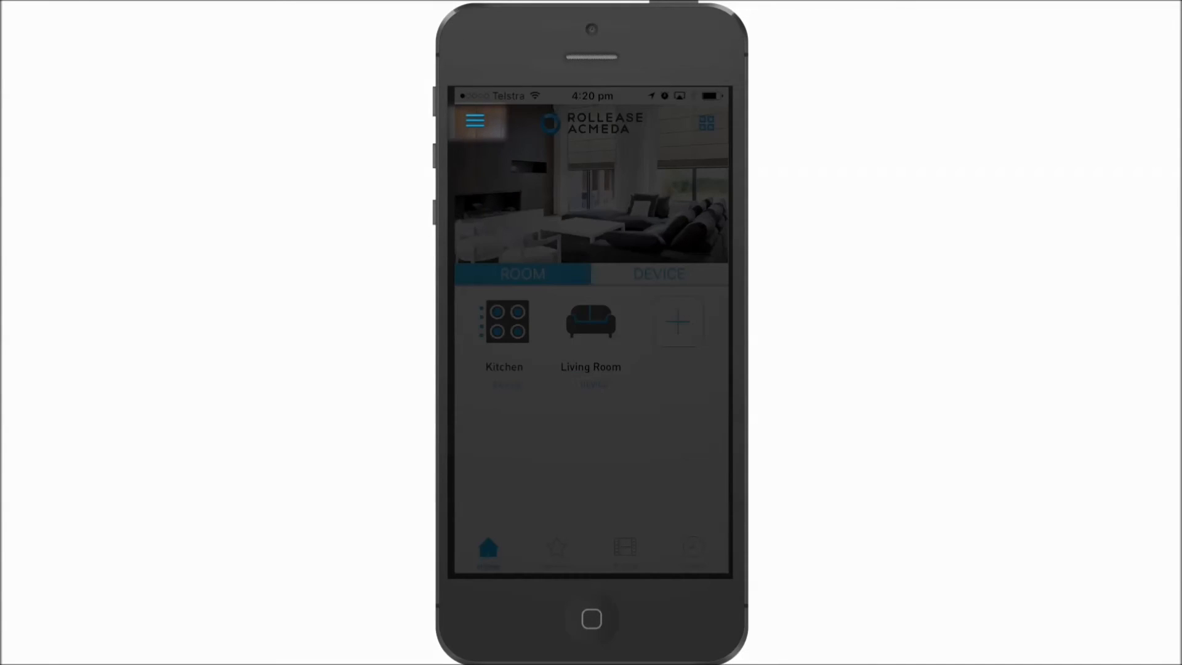
Step: From the side menu, open the Our Home location and then Our Home Hub's settings
click(474, 121)
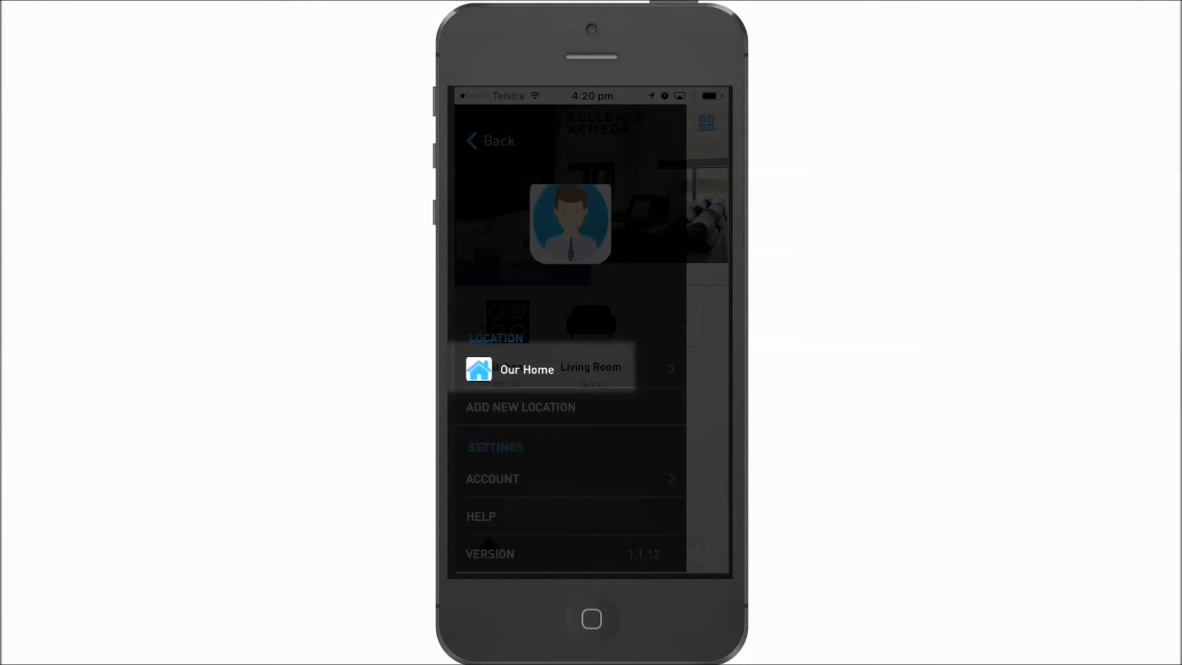
click(544, 369)
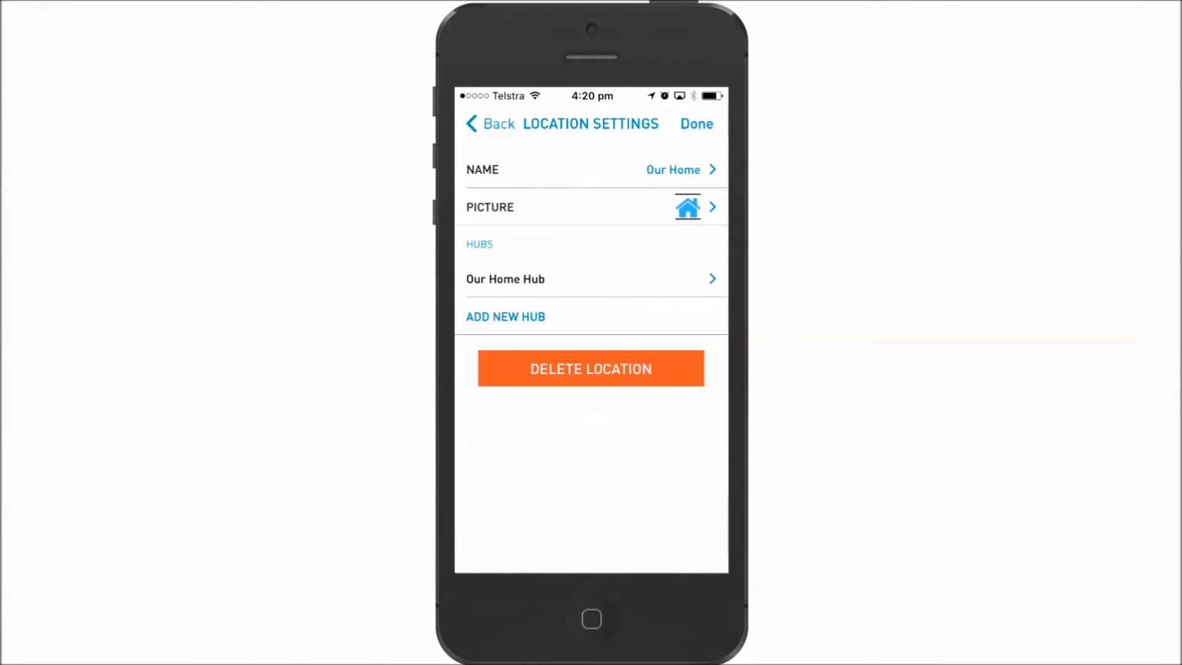
click(591, 278)
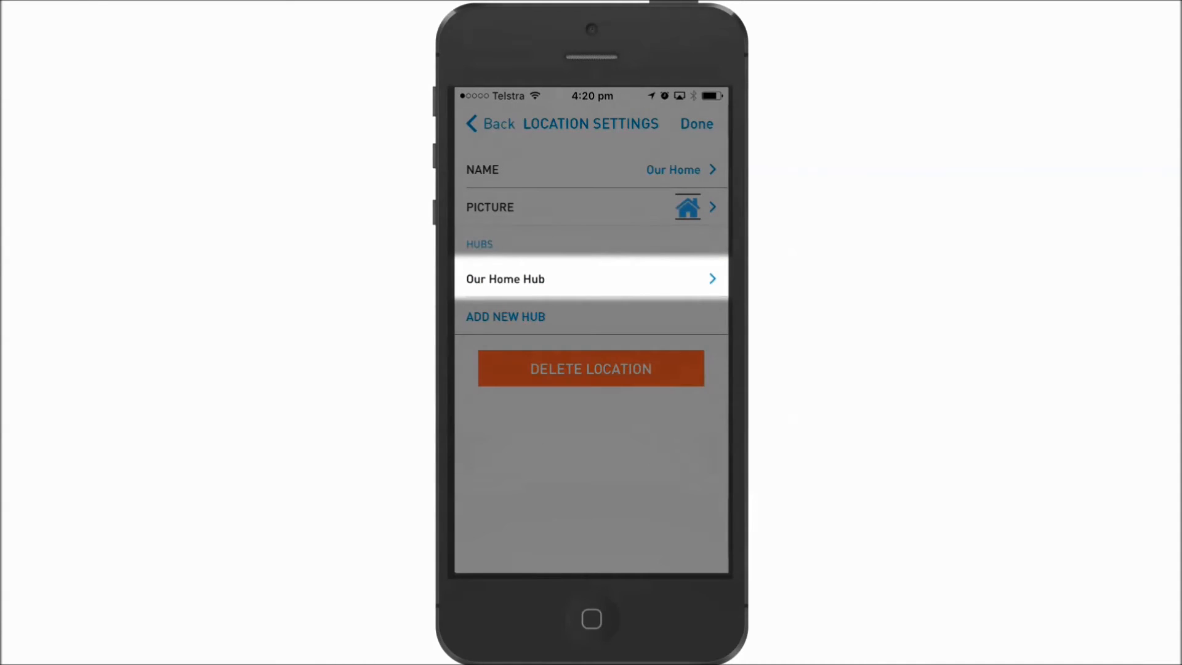
click(590, 279)
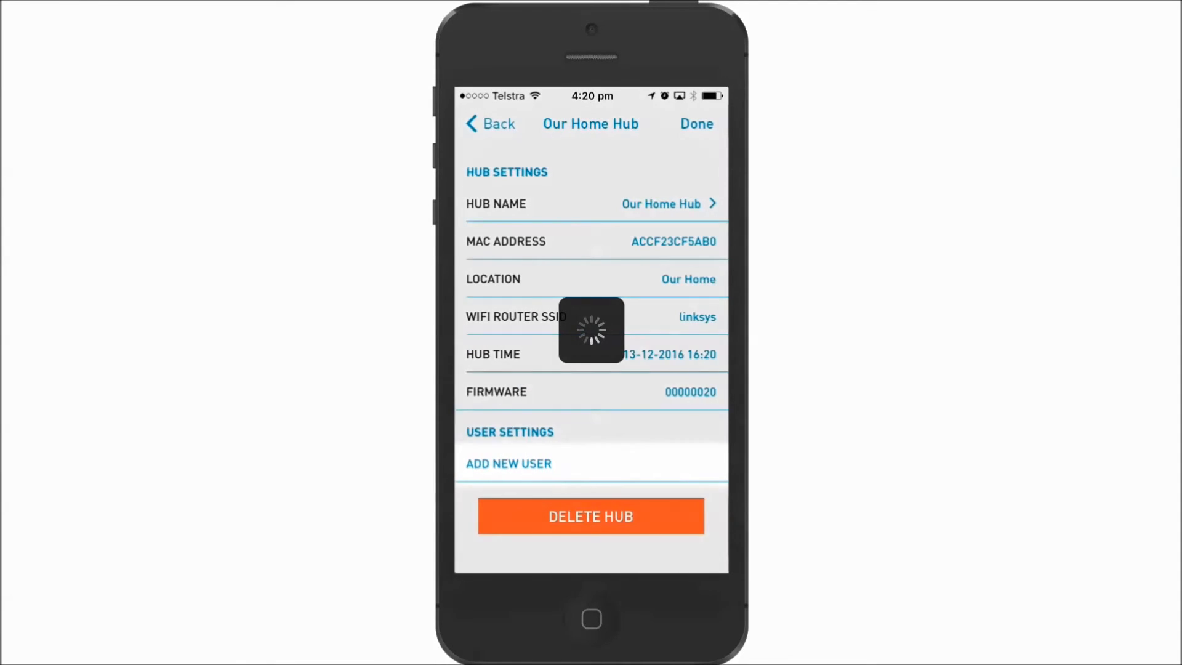
click(508, 463)
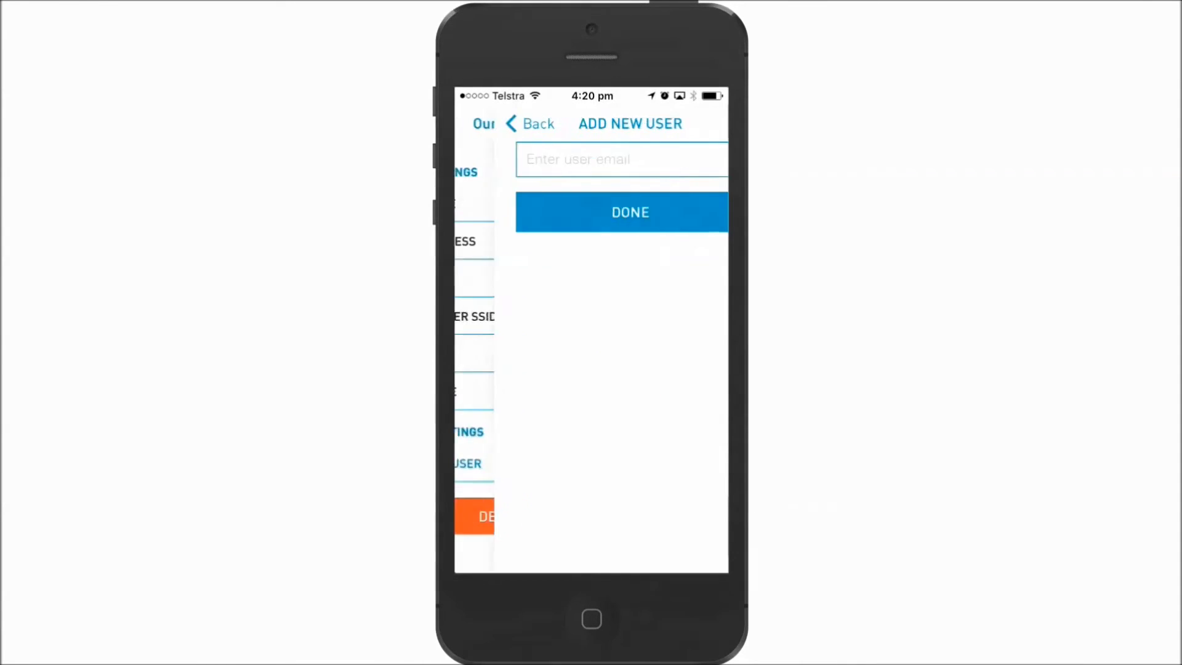
click(621, 159)
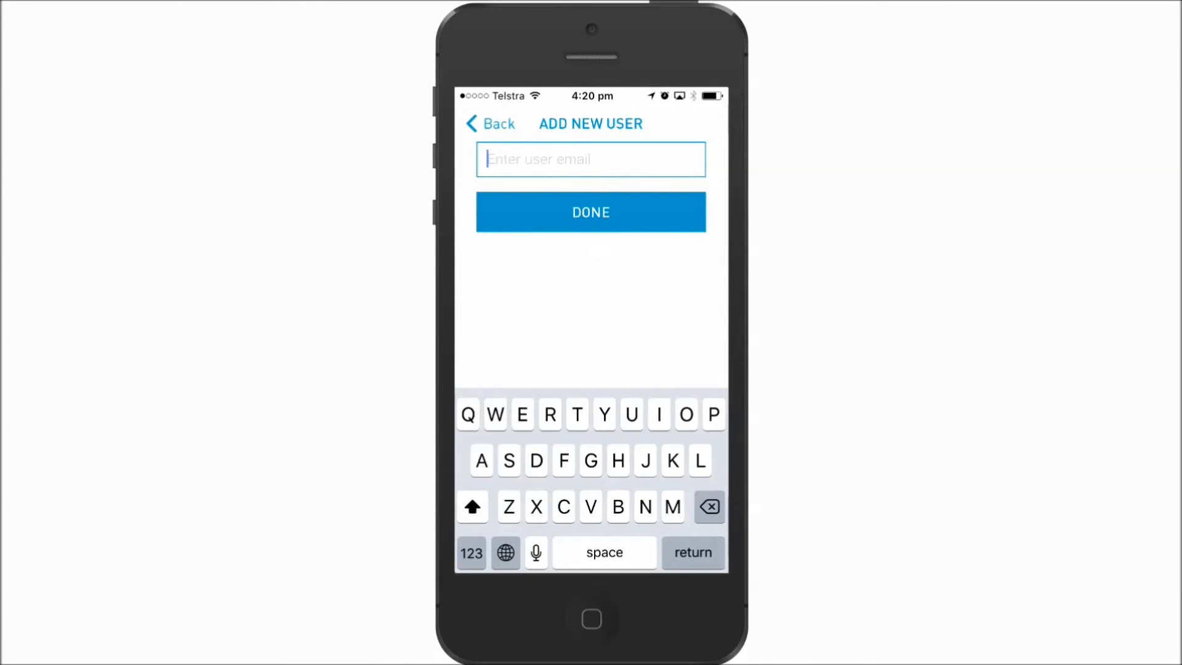
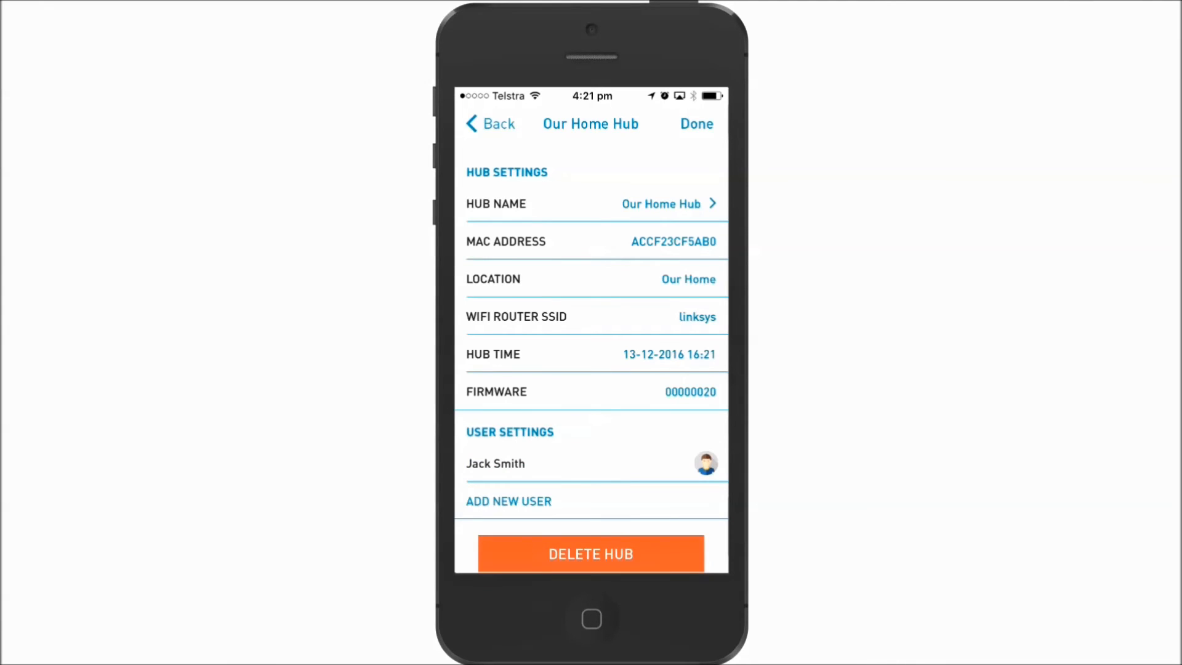
click(509, 501)
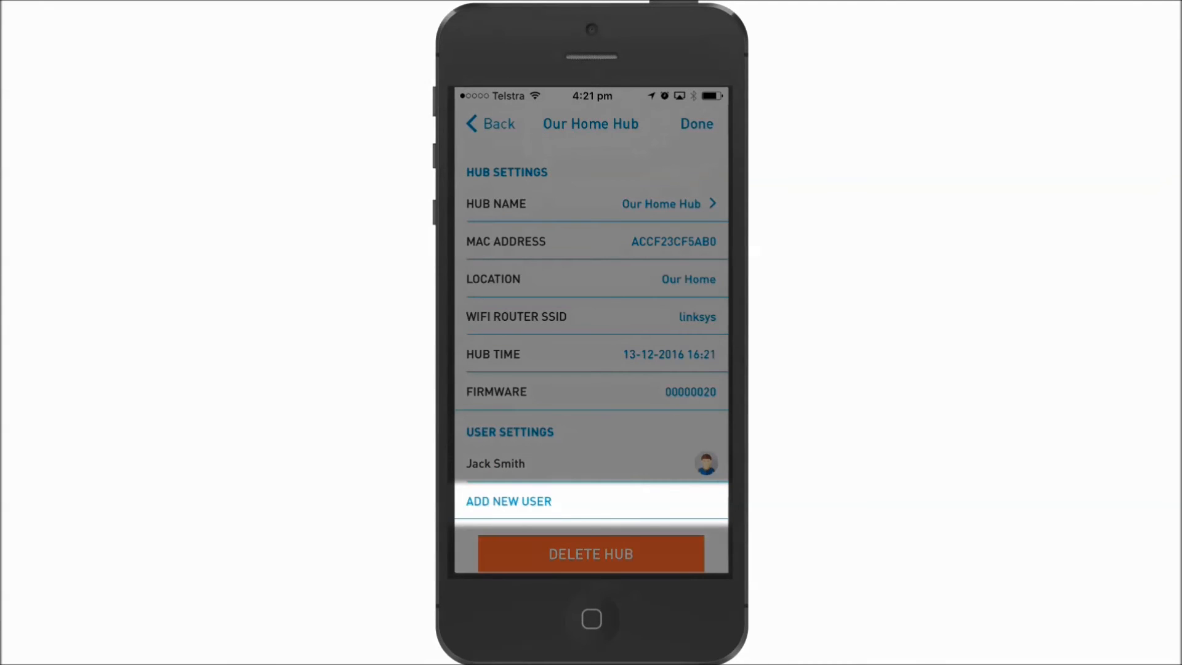
click(508, 501)
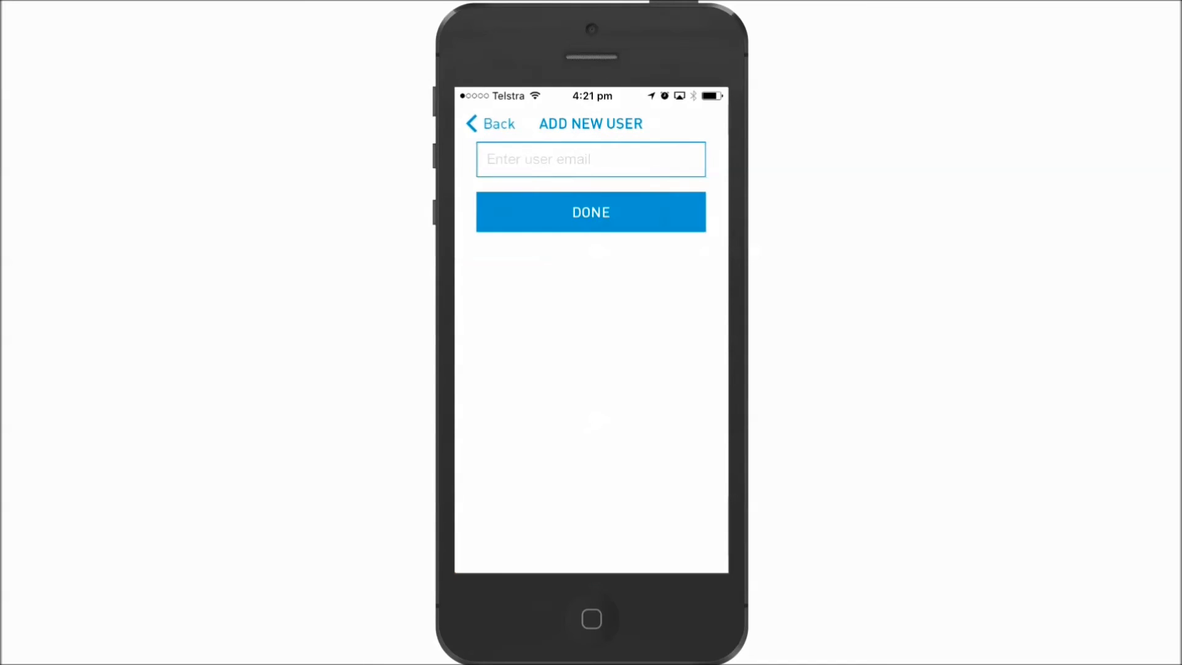
click(591, 159)
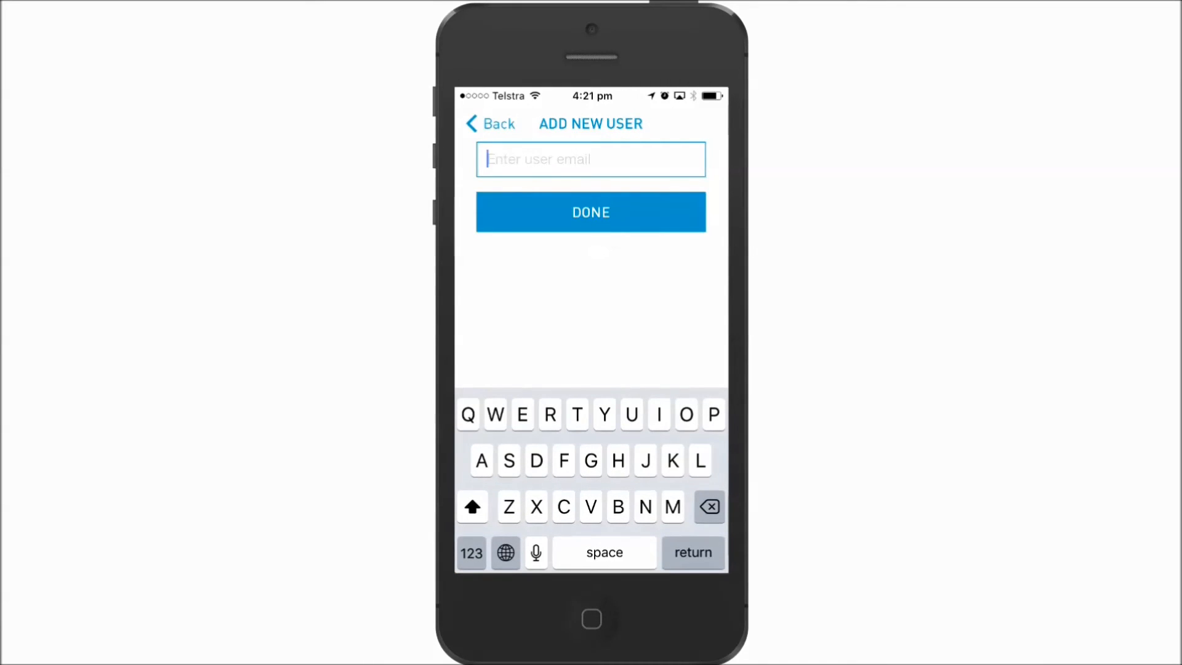
text(mary)
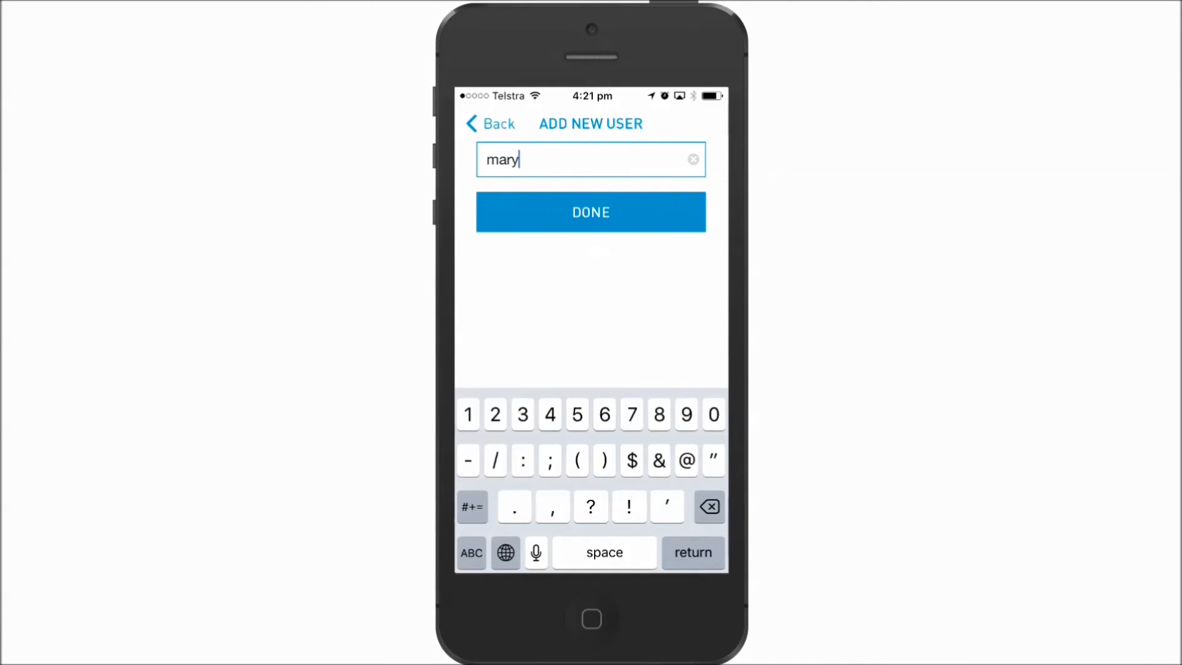